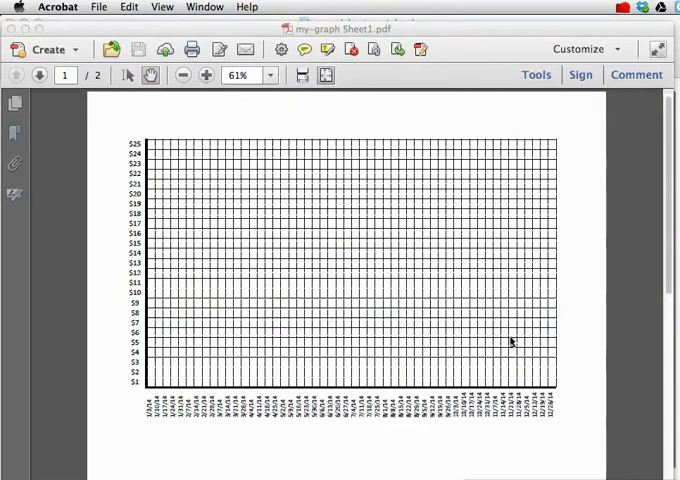
mouse_move(231, 177)
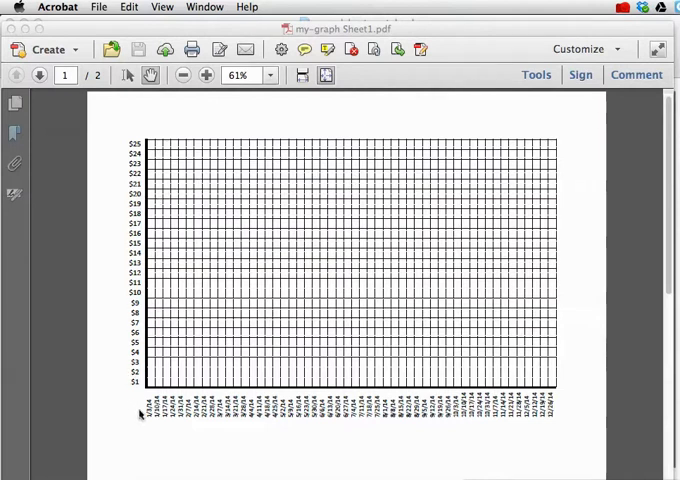
mouse_move(523, 418)
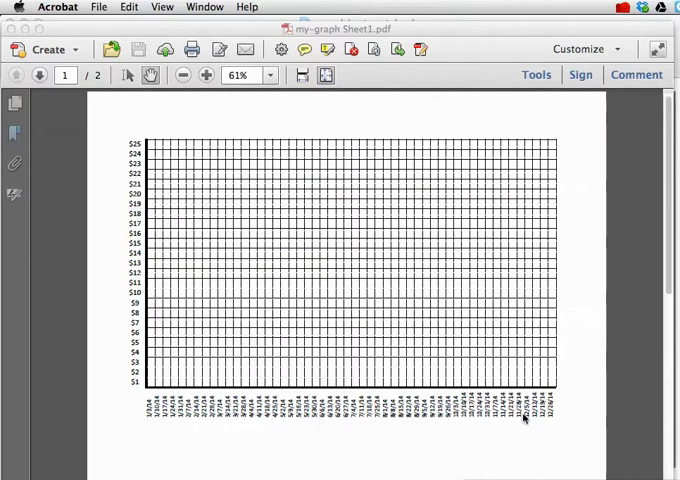
mouse_move(200, 410)
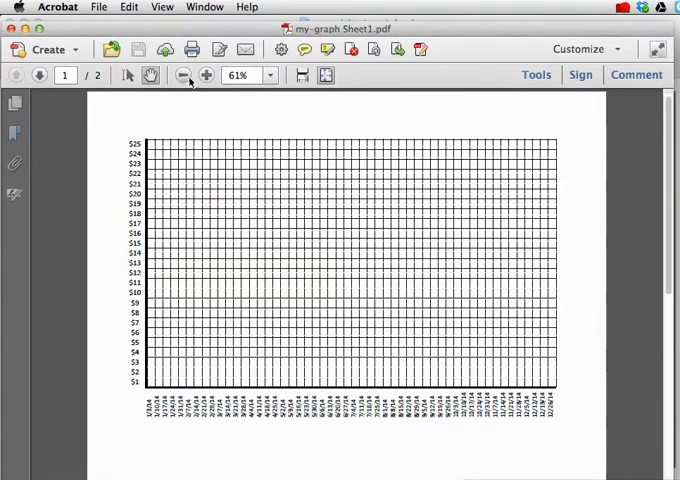
Step: Zoom in on the reference graph page to inspect its grid lines
left_click(207, 75)
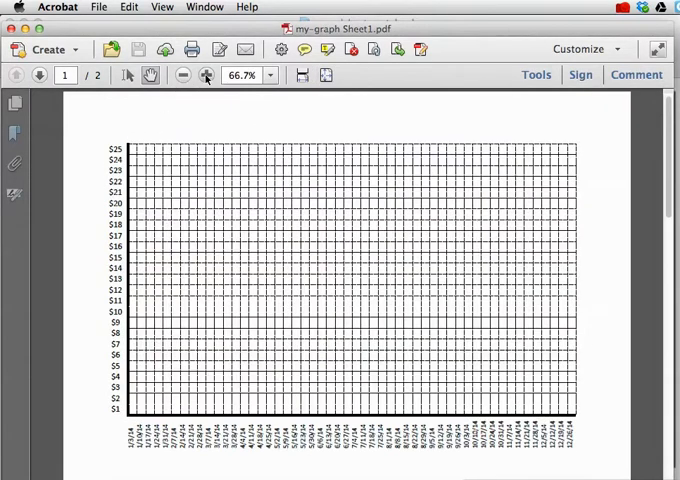
left_click(207, 75)
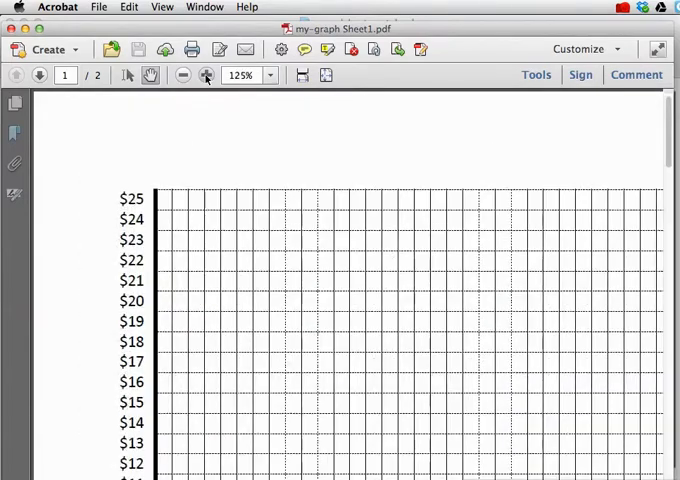
left_click(207, 75)
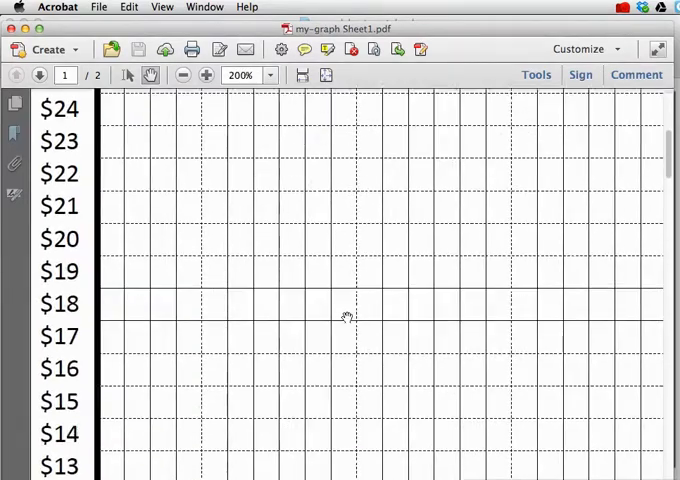
scroll("down", 3)
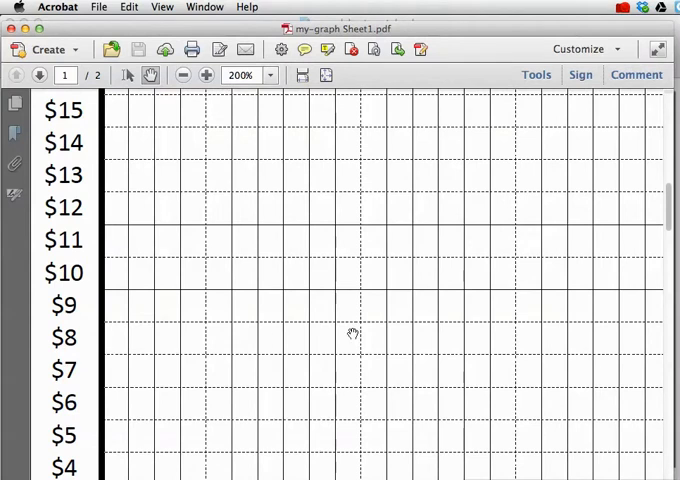
scroll("down", 3)
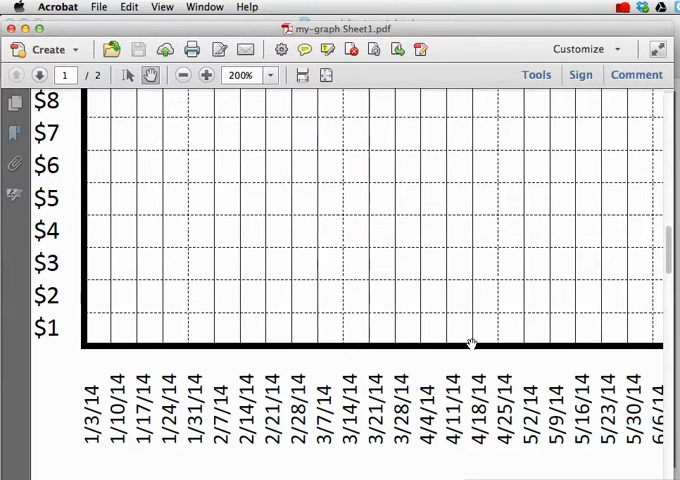
mouse_move(80, 312)
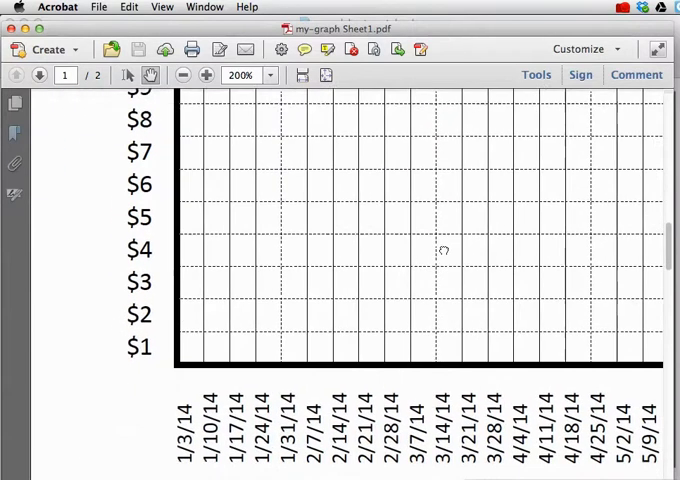
Step: Zoom back out, then launch Excel and create a new blank workbook
left_click(183, 75)
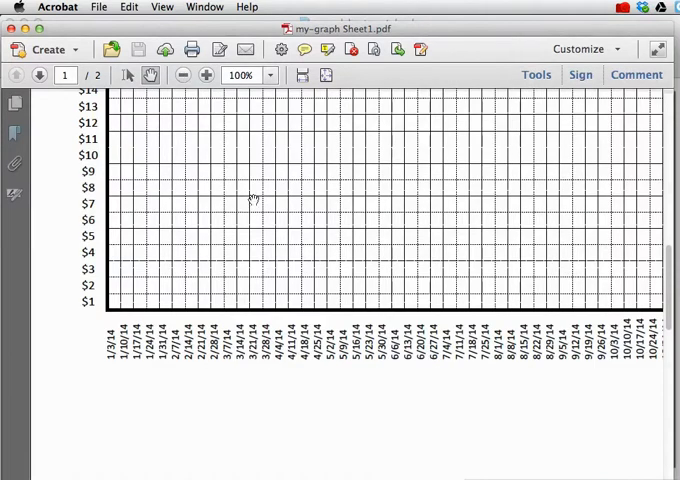
left_click(182, 75)
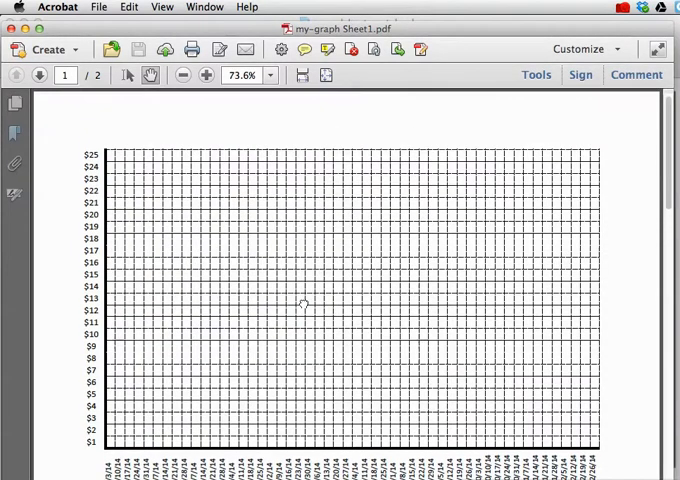
scroll("down", 3)
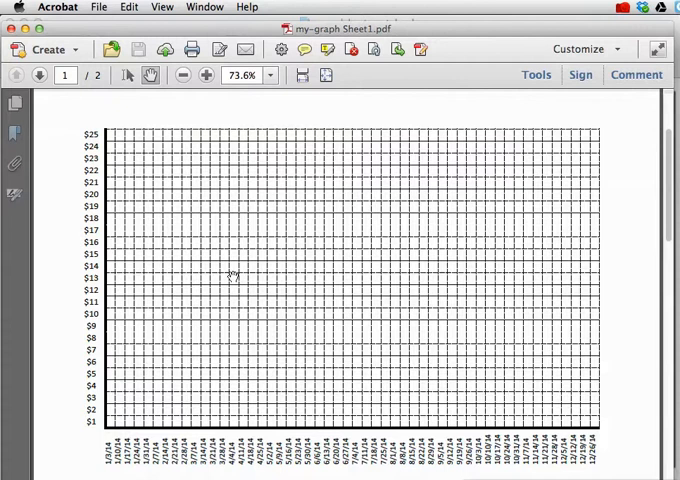
mouse_move(122, 314)
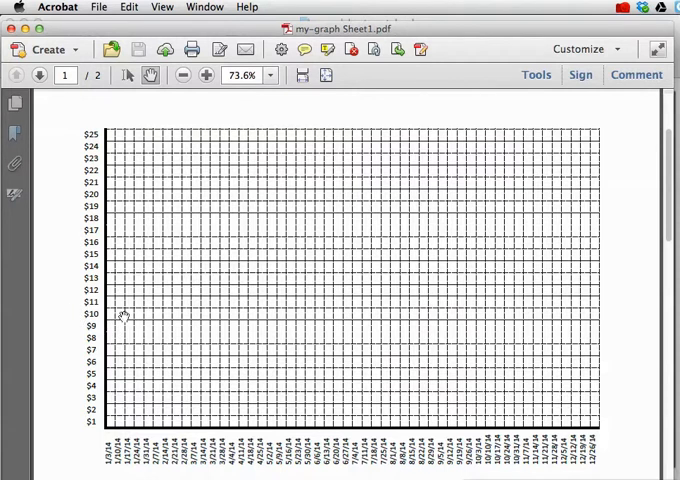
mouse_move(560, 300)
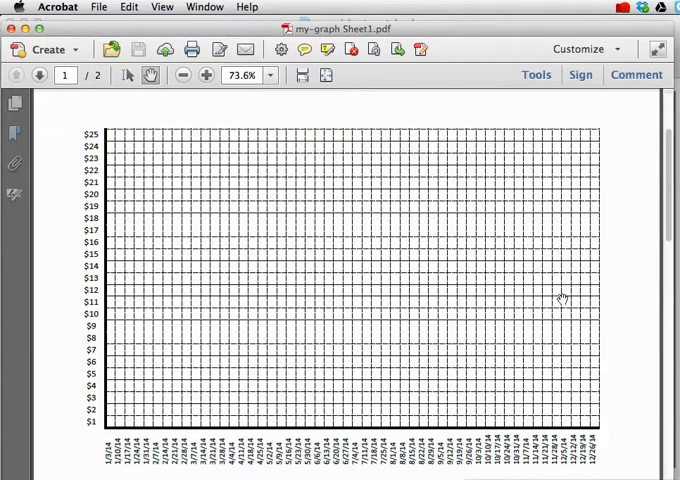
mouse_move(550, 406)
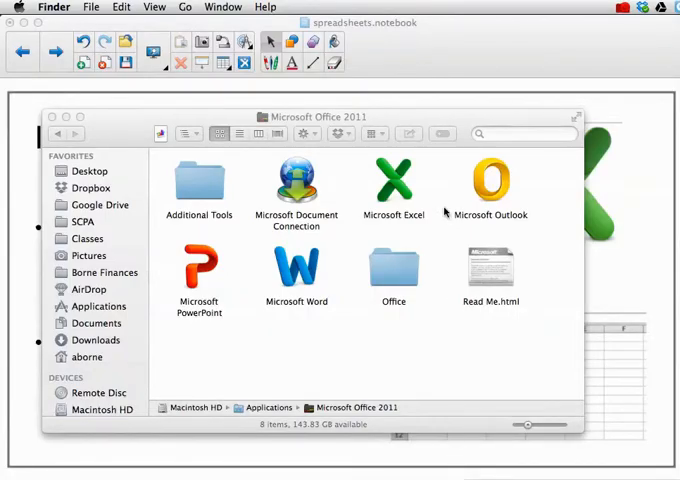
mouse_move(425, 178)
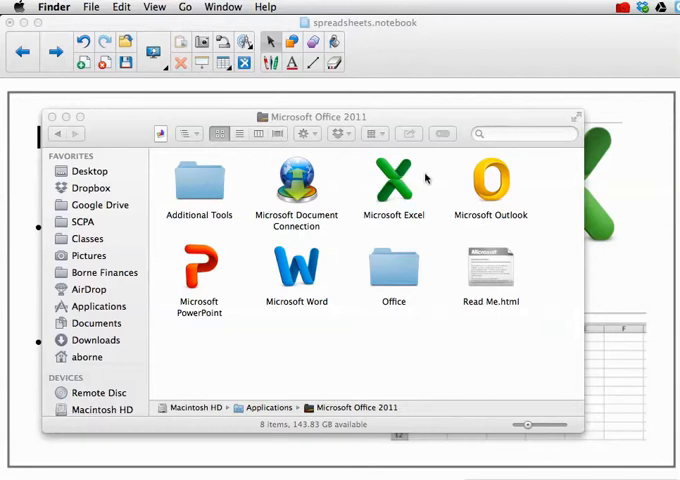
mouse_move(448, 171)
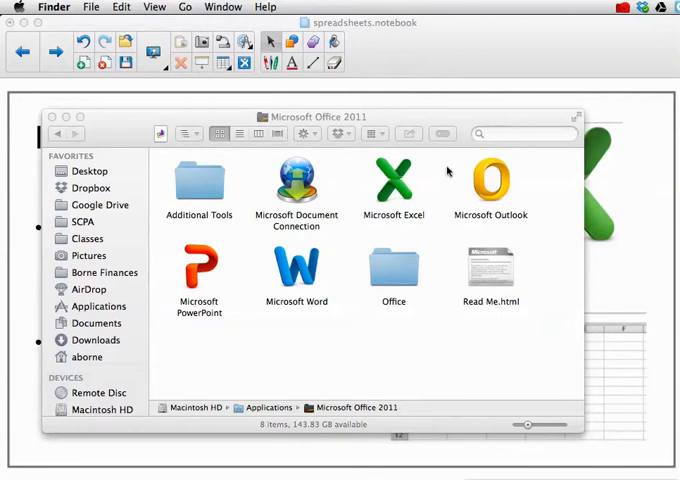
mouse_move(435, 170)
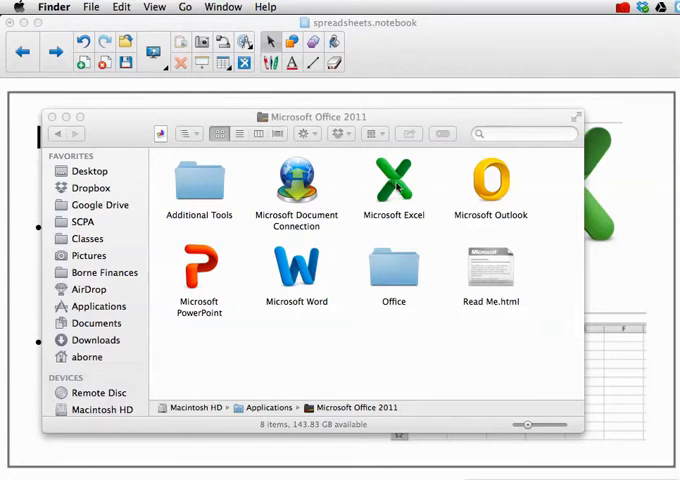
double_click(393, 185)
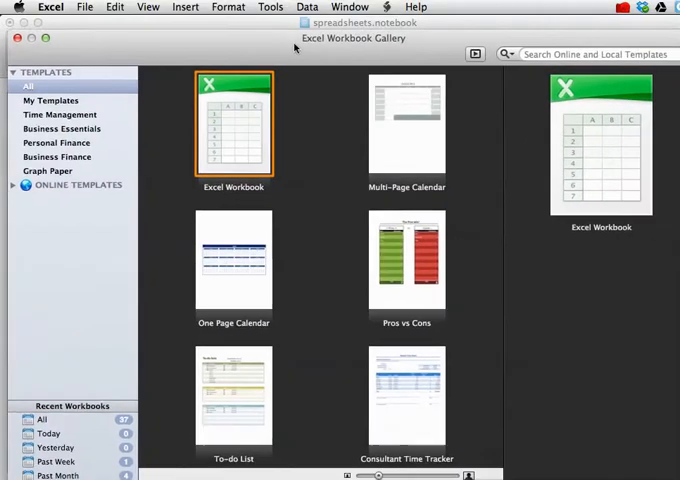
double_click(233, 122)
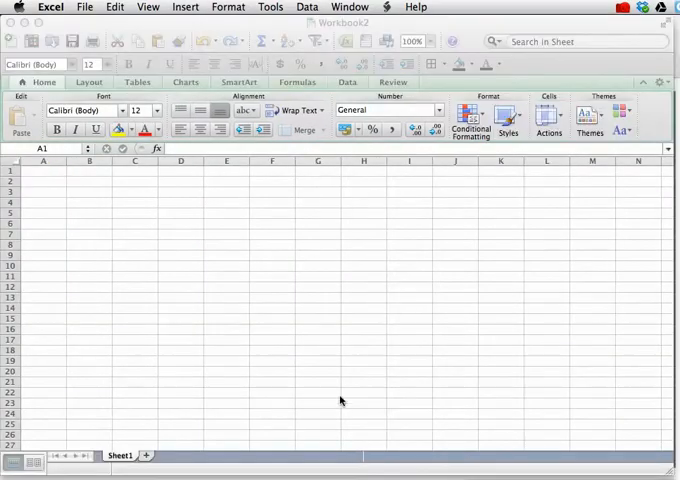
mouse_move(42, 428)
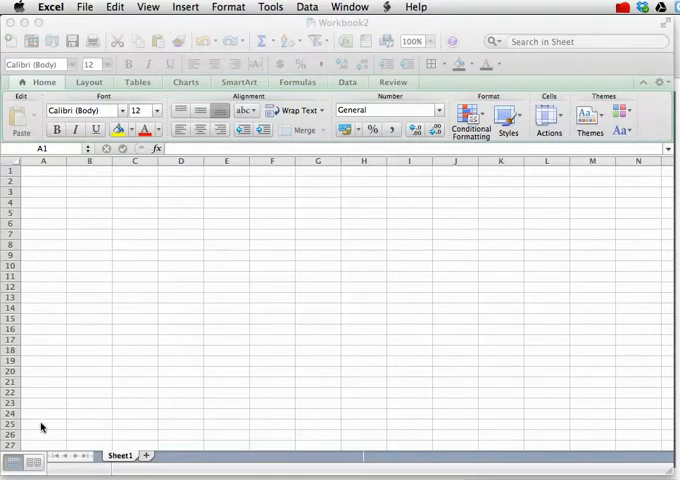
mouse_move(41, 359)
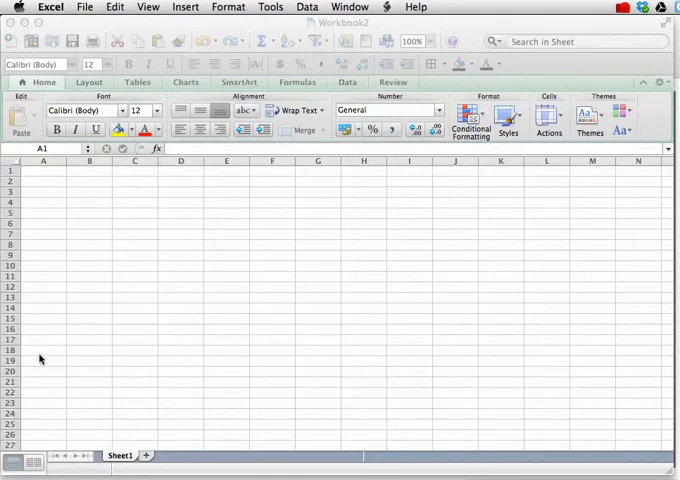
Step: Enter 1 in cell A25 of the new workbook
left_click(43, 170)
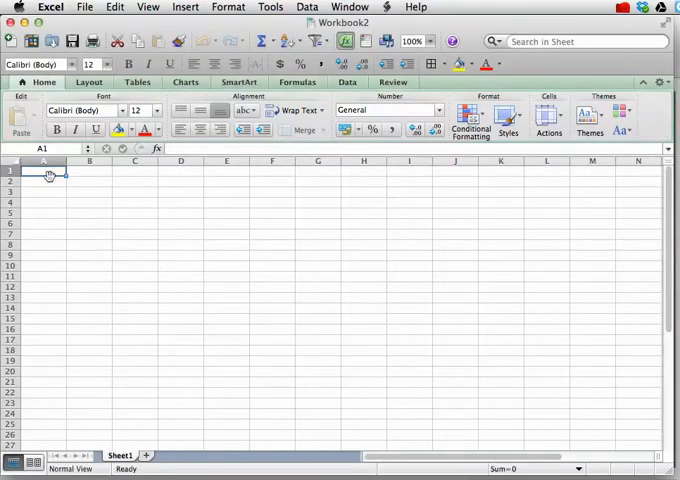
mouse_move(48, 185)
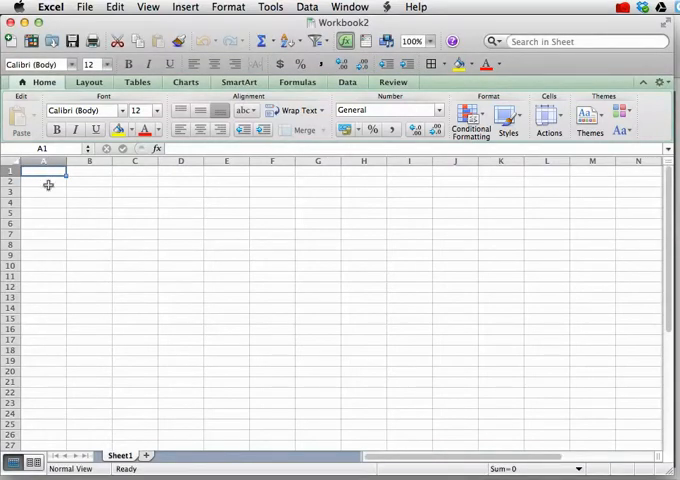
left_click(43, 424)
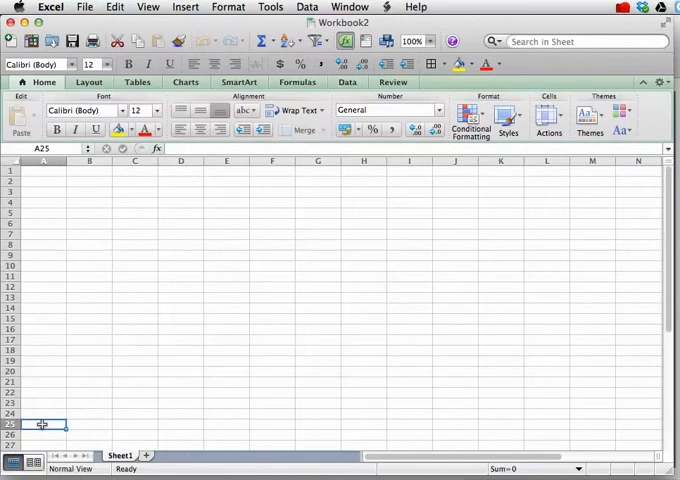
type("1")
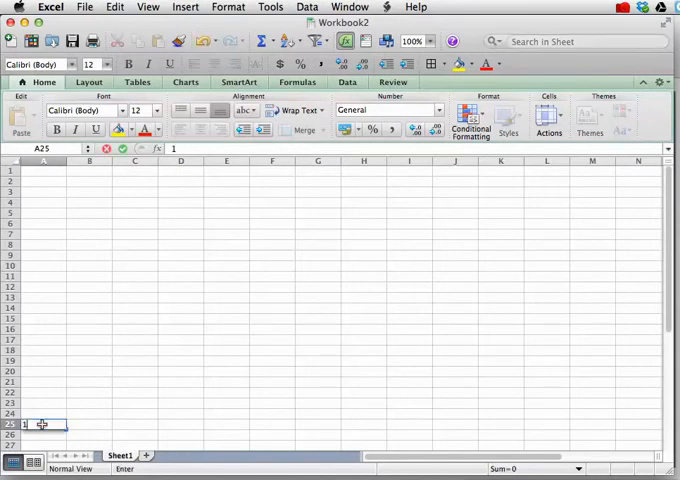
key("Return")
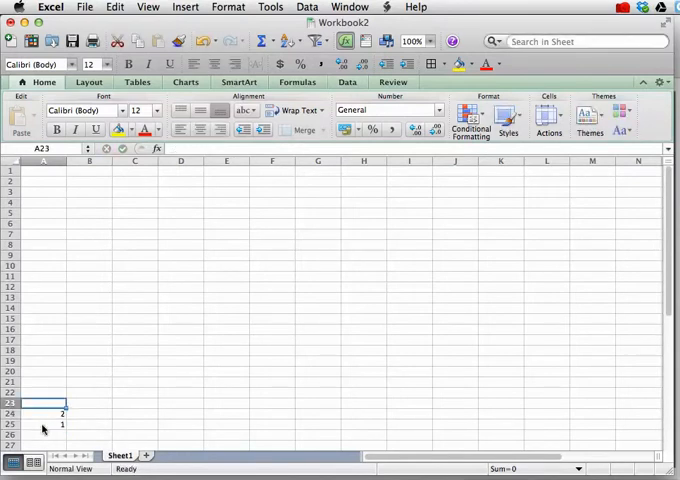
Step: Fill column A upward so values count down from 25 in A1 to 1 in A25
left_click(43, 424)
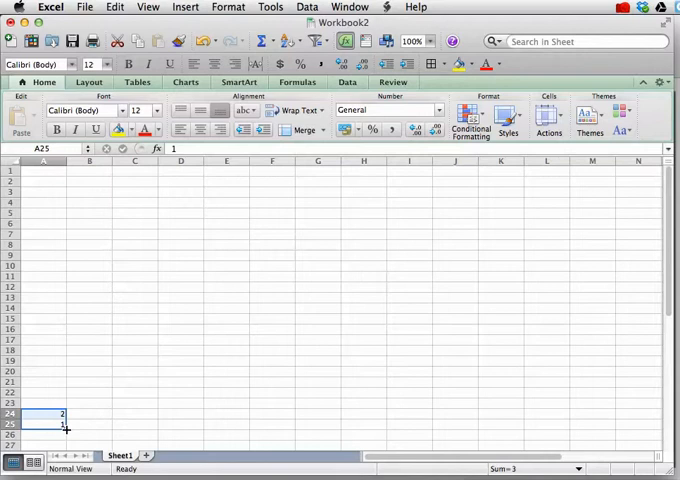
left_click_drag(63, 414, 63, 425)
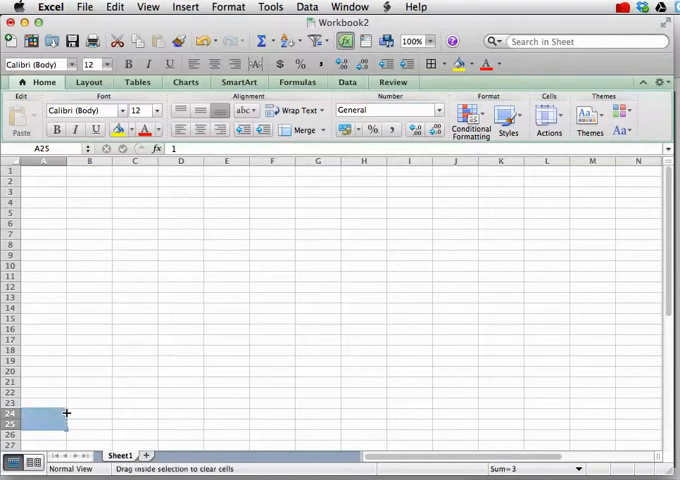
left_click_drag(67, 413, 67, 330)
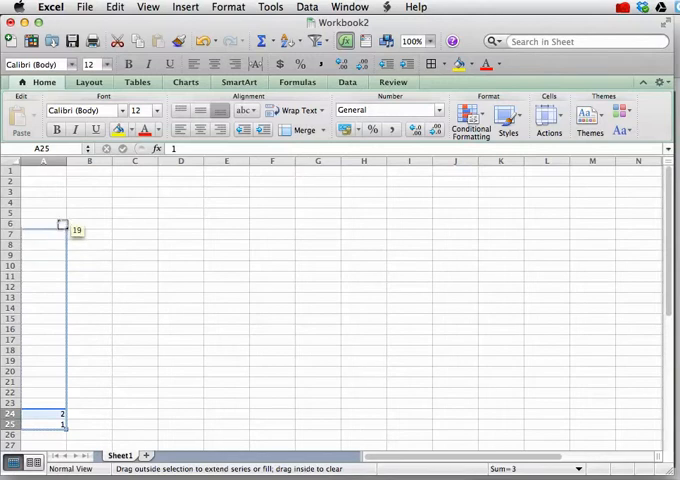
left_click_drag(62, 224, 62, 170)
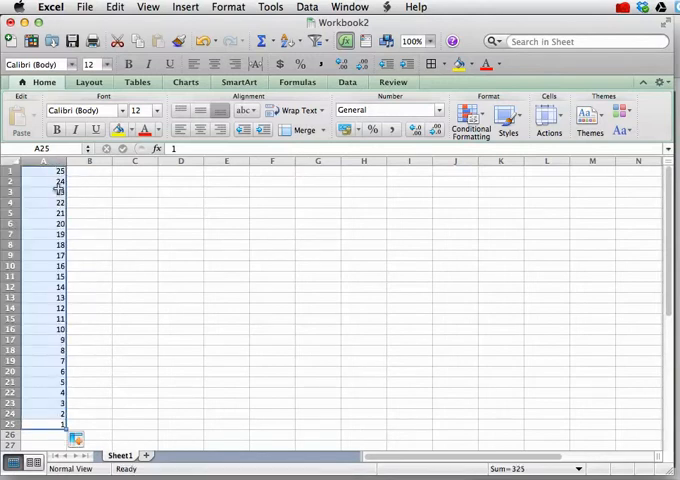
left_click(89, 201)
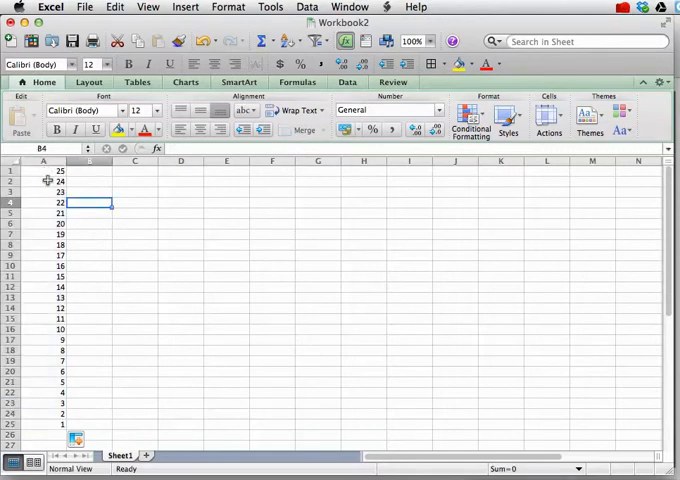
mouse_move(46, 422)
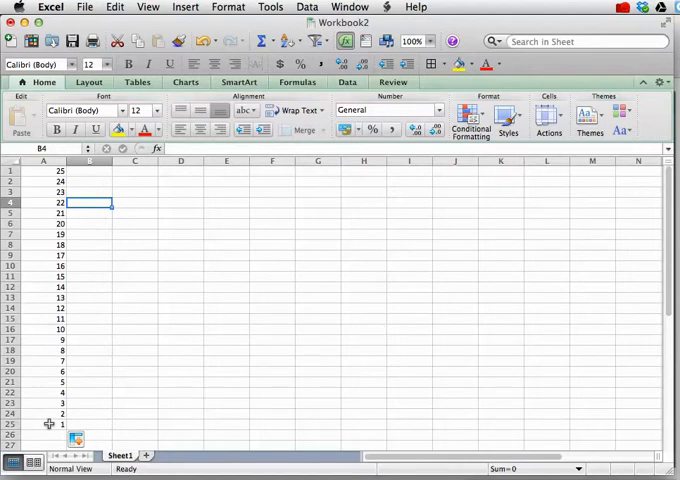
Step: Format A1:A25 as Currency with 0 decimal places, showing $25 down to $1
left_click_drag(43, 169, 43, 424)
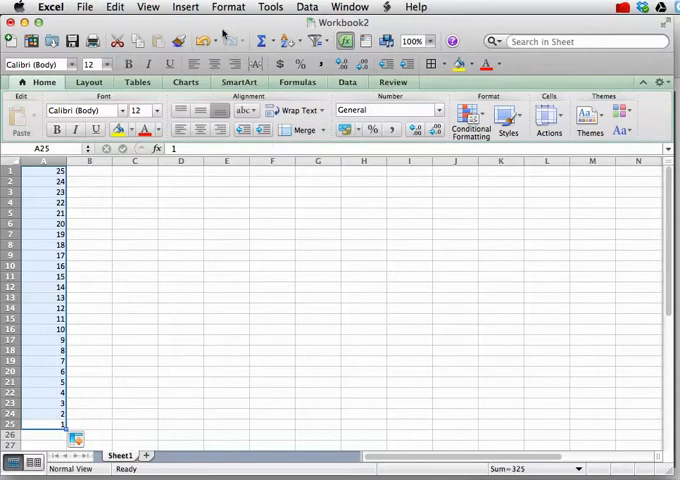
left_click(227, 7)
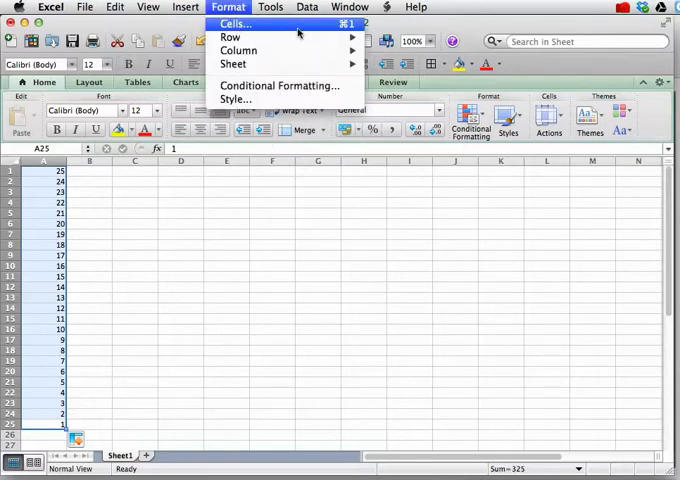
left_click(234, 23)
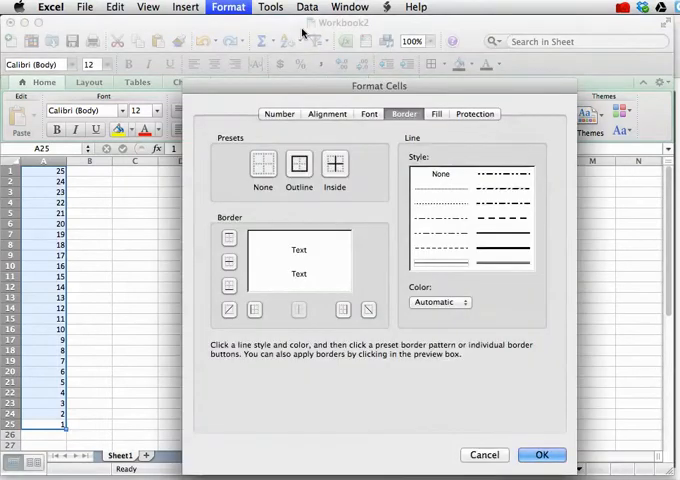
left_click(279, 113)
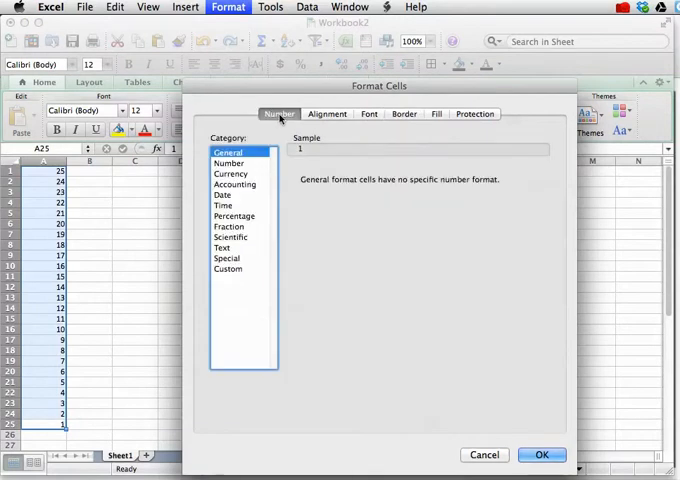
left_click(231, 173)
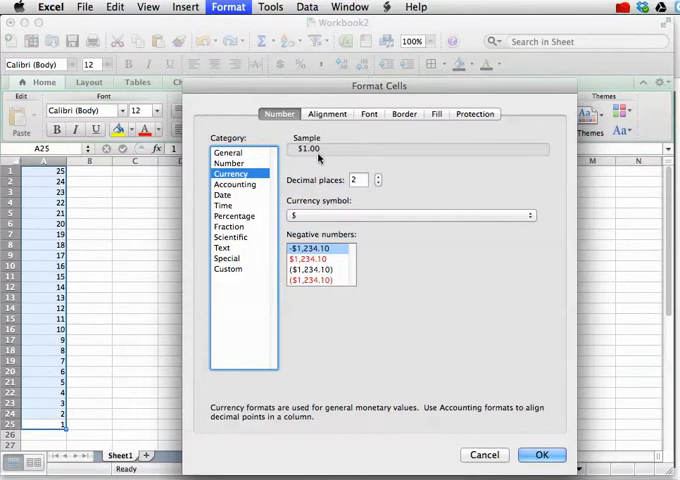
mouse_move(108, 395)
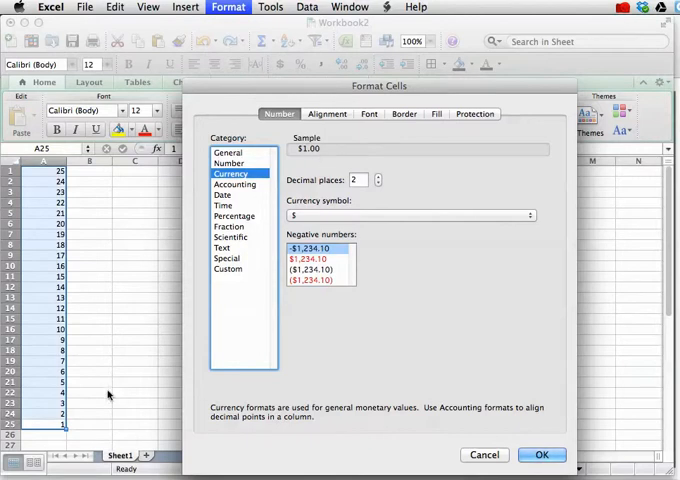
mouse_move(275, 256)
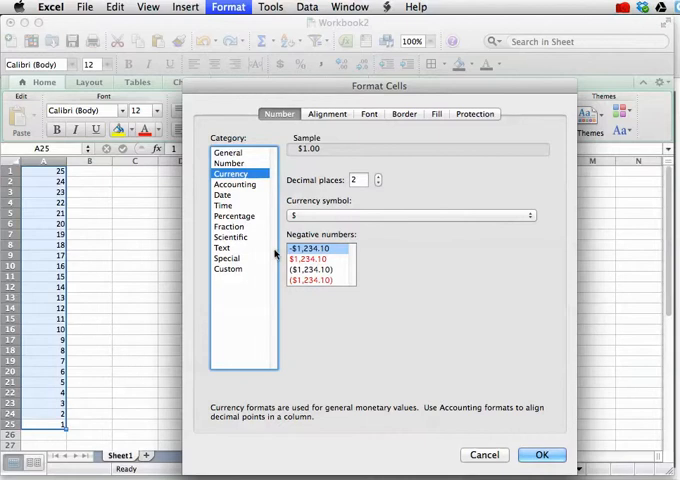
mouse_move(378, 188)
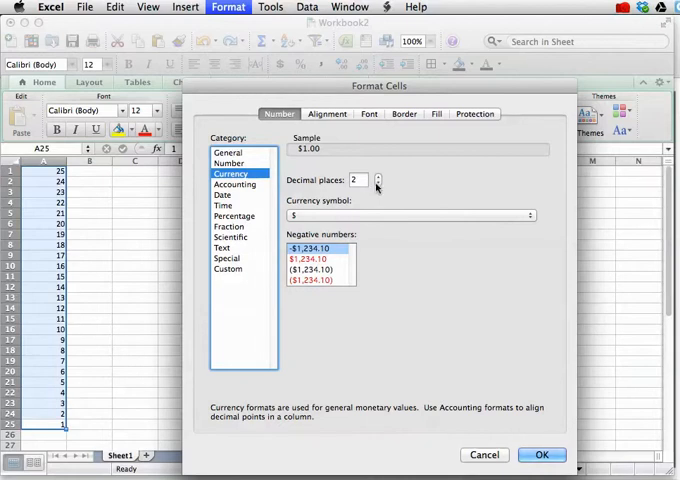
left_click(378, 184)
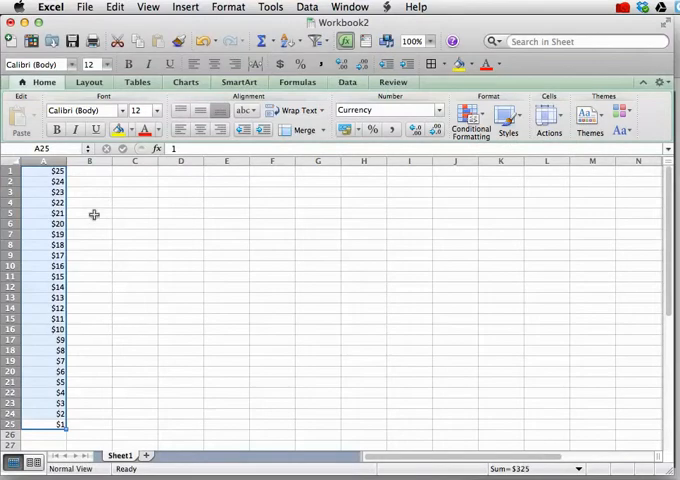
mouse_move(79, 306)
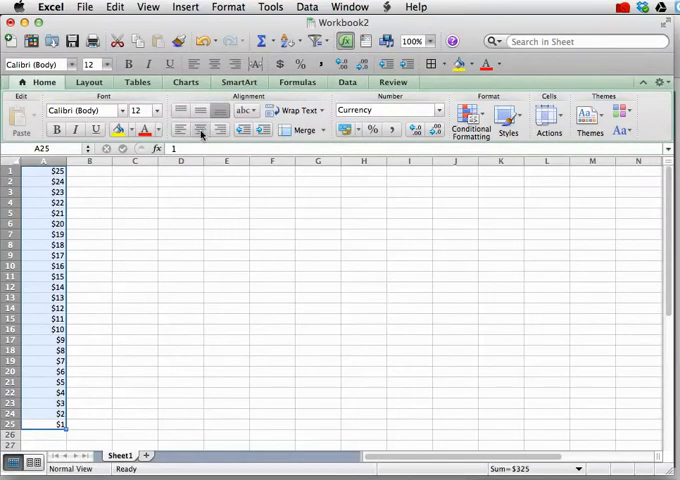
mouse_move(200, 129)
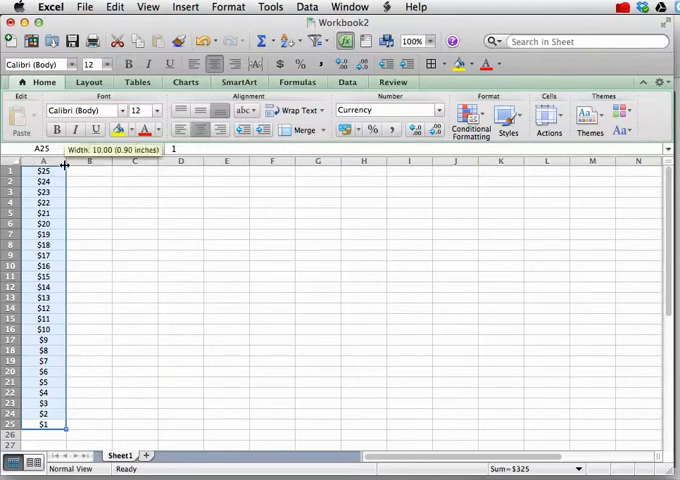
Step: Narrow column A to about 5.83 width so it just fits the dollar values
left_click_drag(64, 160, 44, 160)
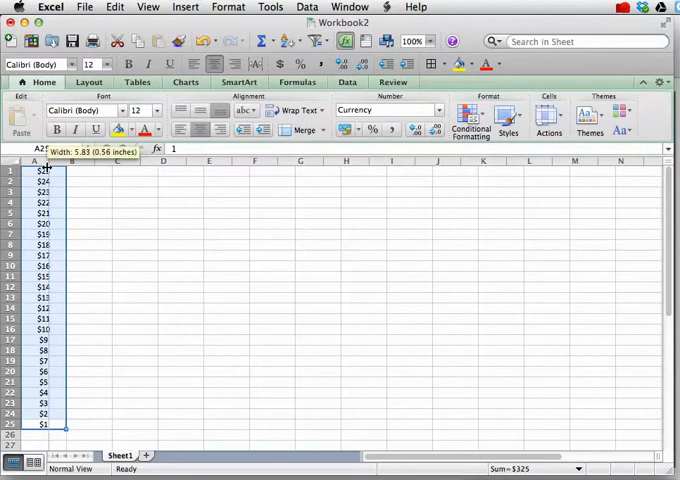
left_click(113, 307)
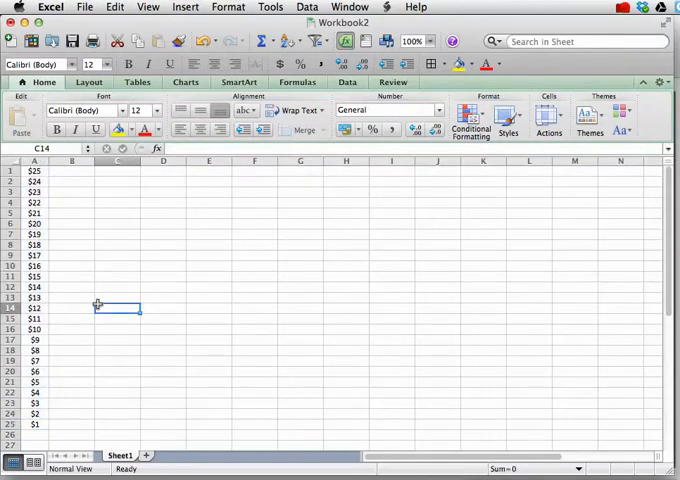
mouse_move(75, 425)
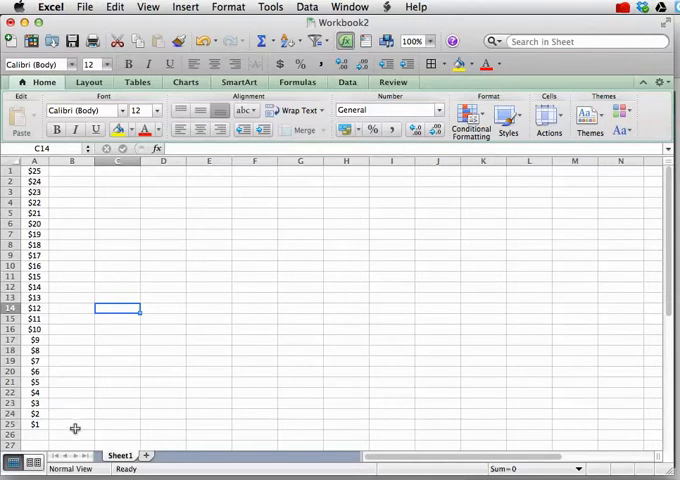
mouse_move(429, 429)
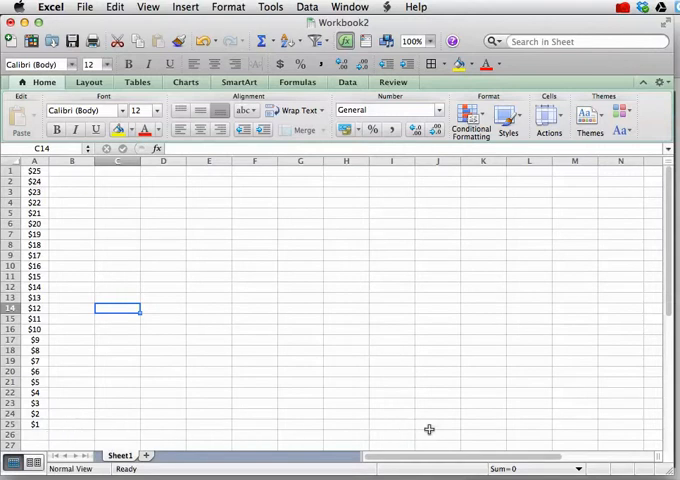
scroll("down", 3)
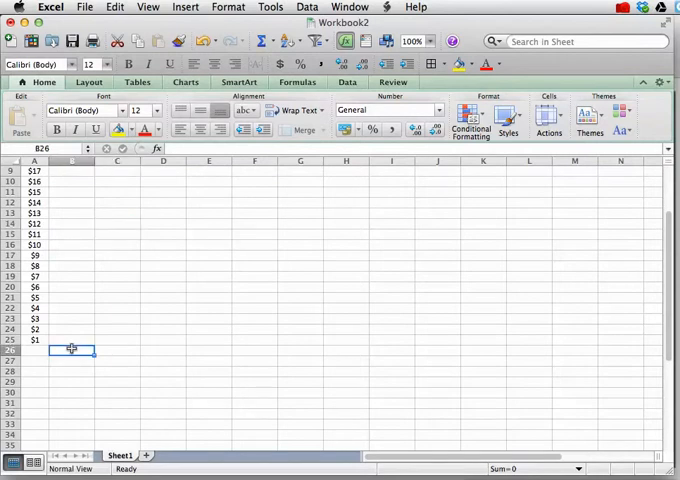
mouse_move(154, 350)
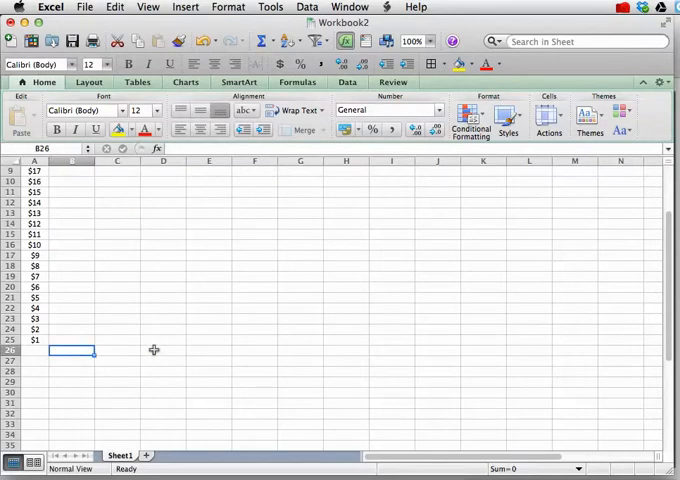
mouse_move(401, 359)
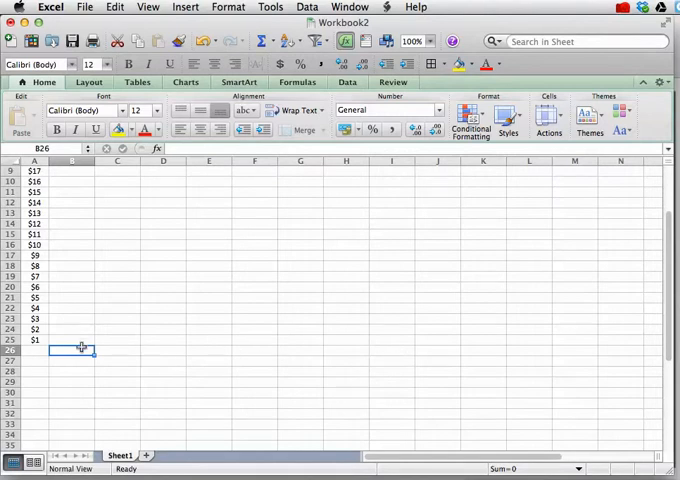
mouse_move(487, 340)
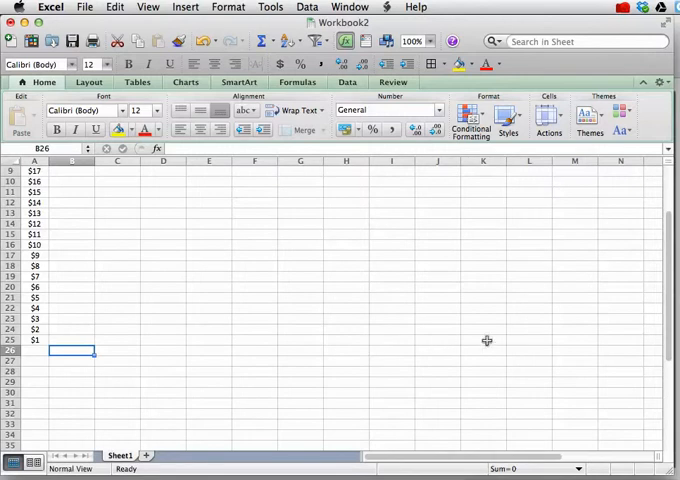
mouse_move(216, 290)
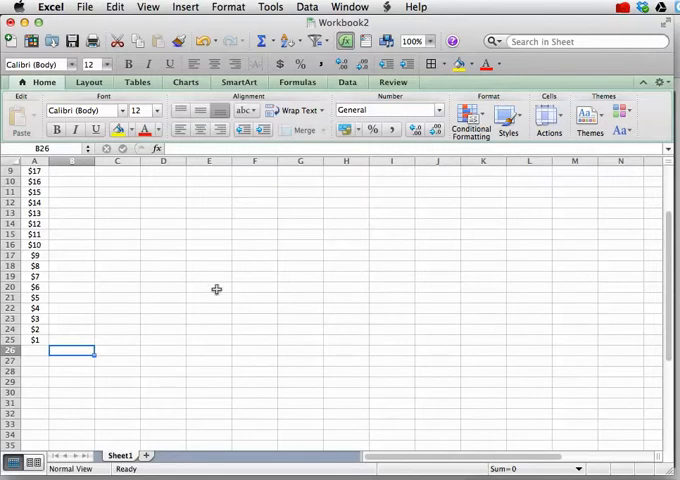
Step: Enter the date 1/3/14 in B26 and bring up Format Cells for its date format
type("1/3/")
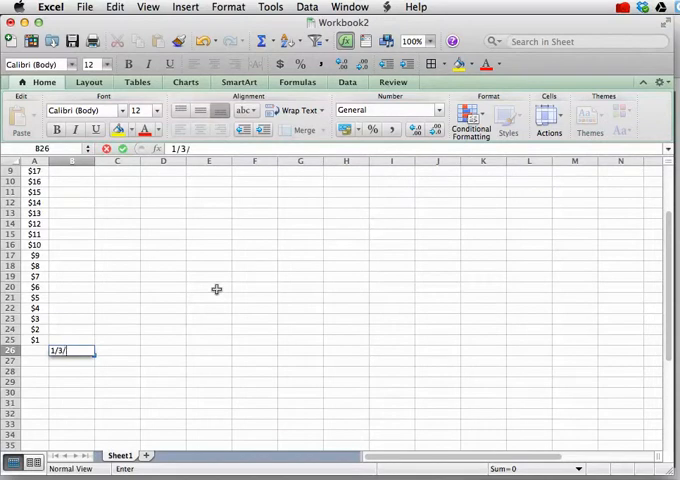
key("Return")
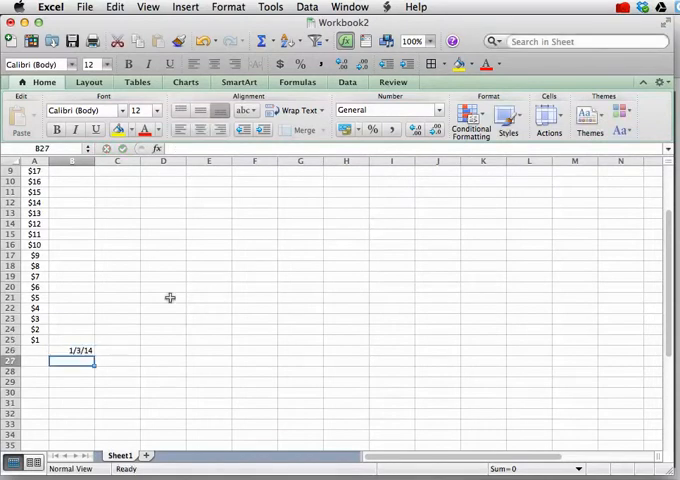
left_click(227, 7)
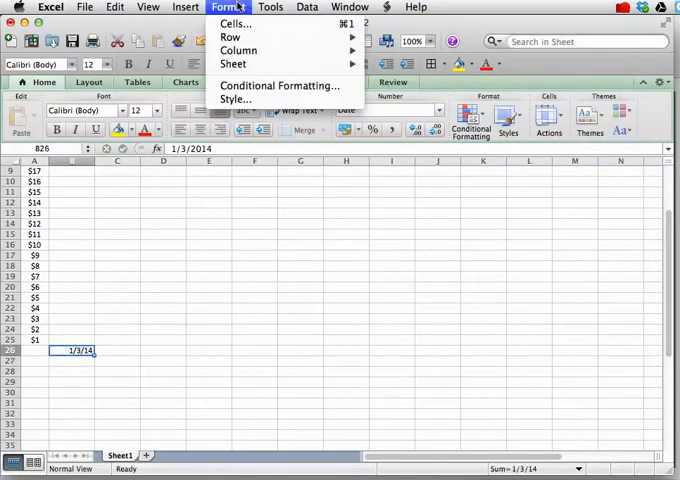
left_click(235, 23)
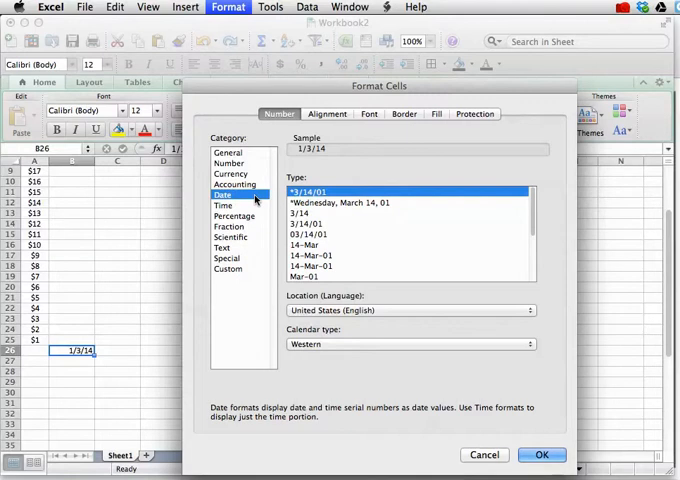
mouse_move(371, 280)
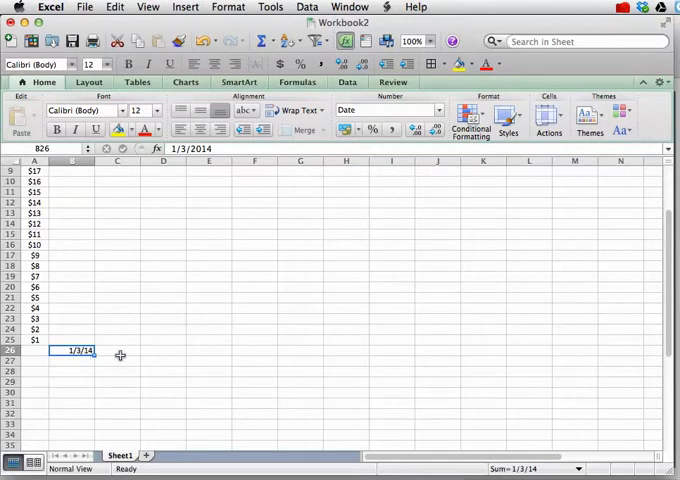
mouse_move(228, 350)
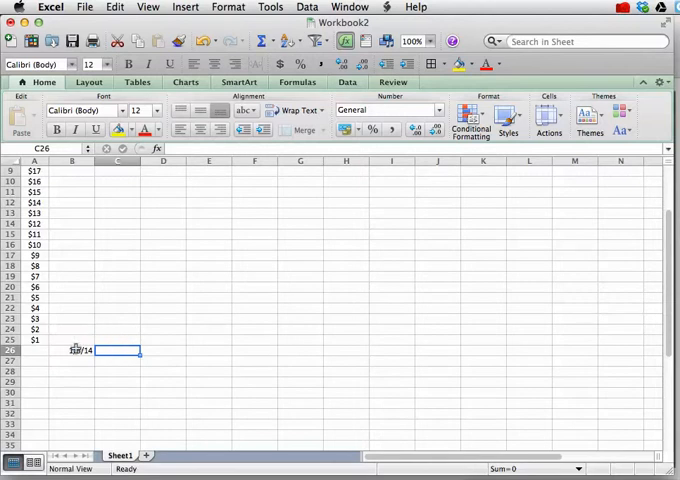
Step: Build weekly dates in row 26 using =B26+7, copied across through 2/14/14
type("1/3/14")
type("=B26+")
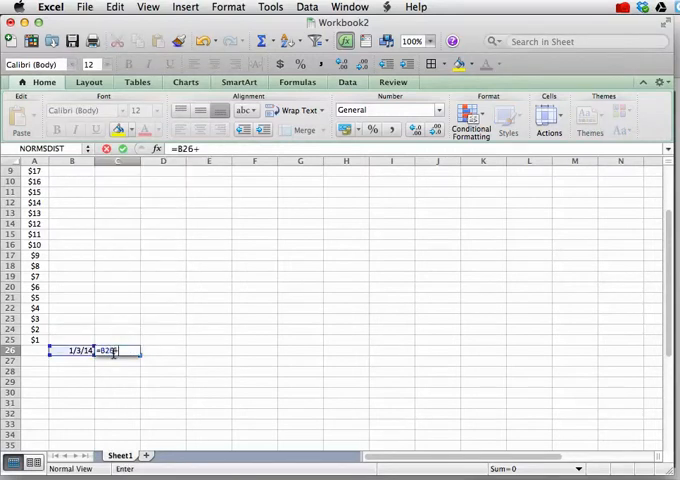
type("7")
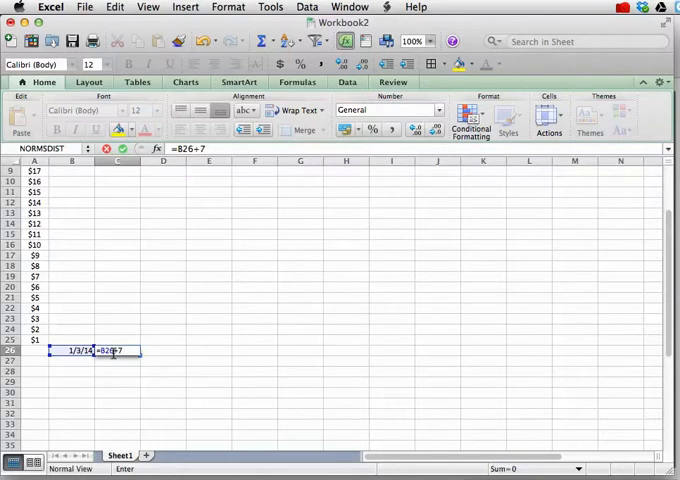
key("Return")
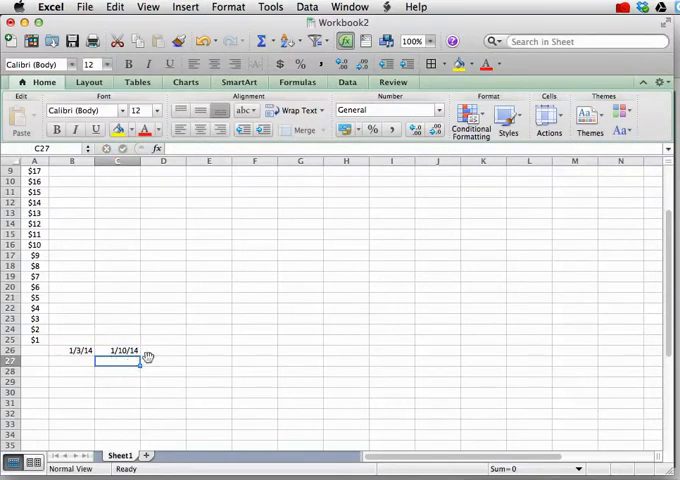
left_click(122, 350)
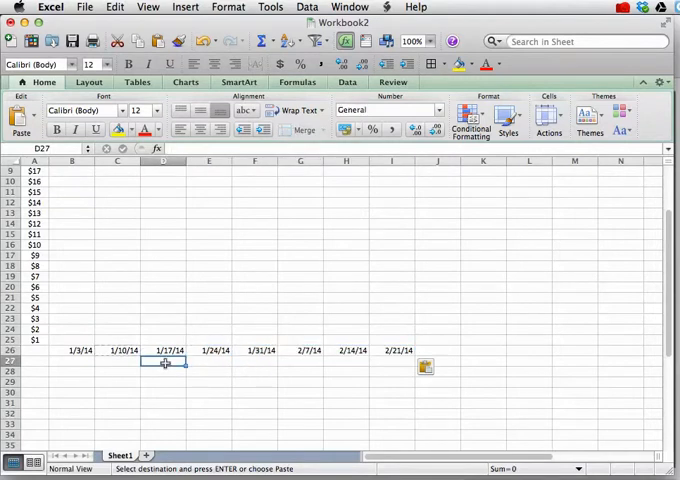
mouse_move(405, 343)
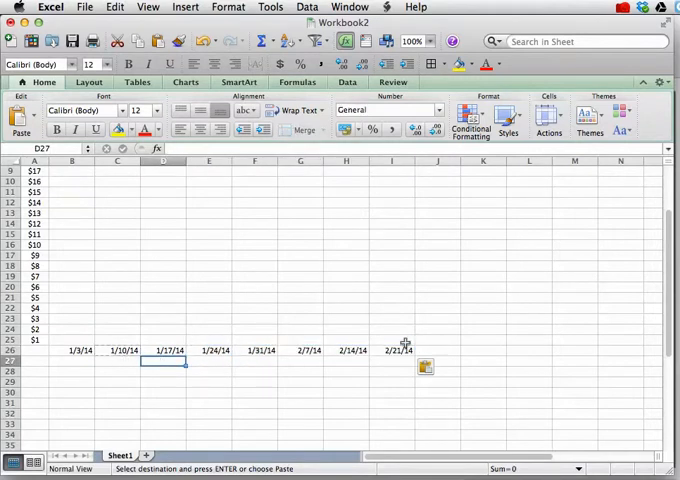
mouse_move(359, 381)
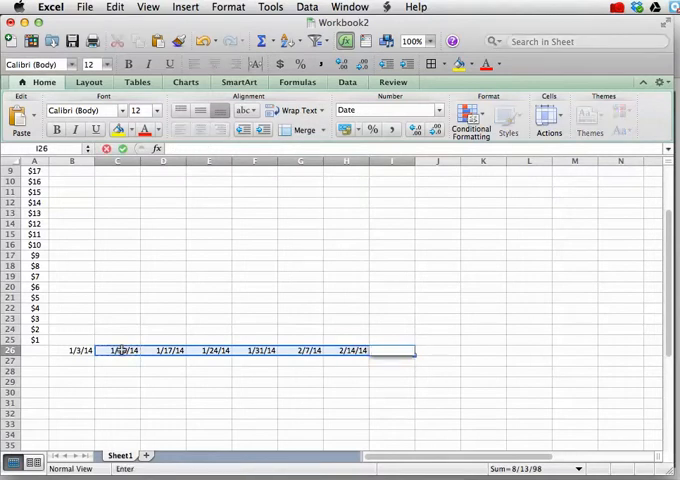
key("Return")
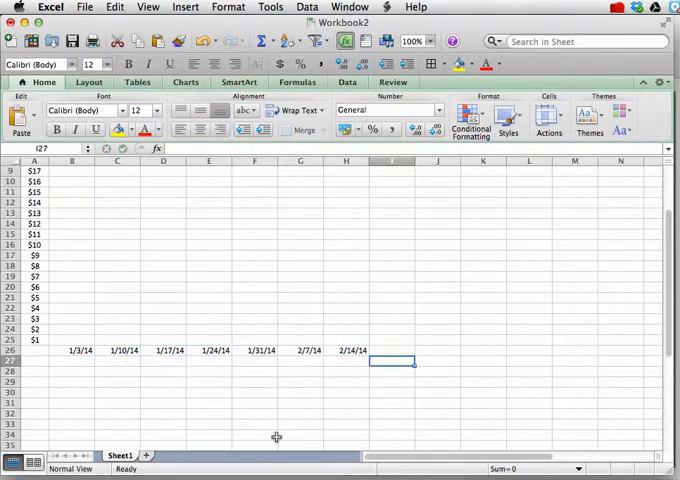
Step: Replace the formula in C26 with the plain date 1/10/14
left_click(116, 350)
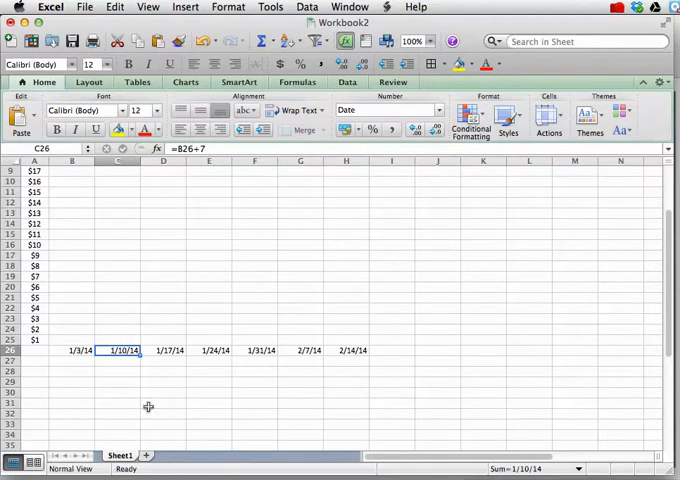
mouse_move(327, 390)
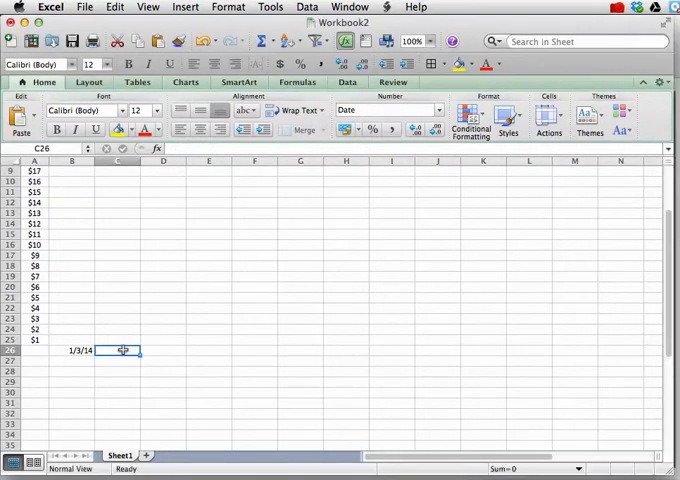
type("1/")
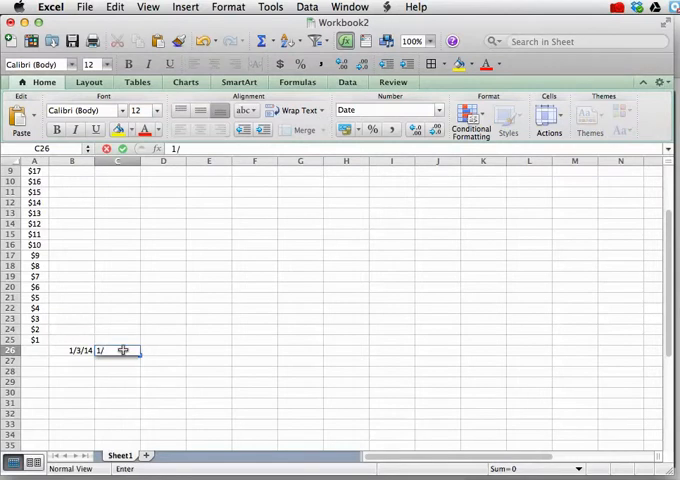
type("10/")
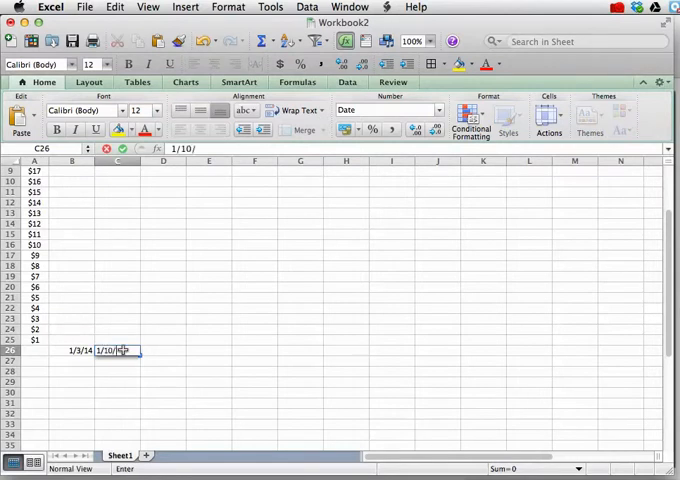
key("Return")
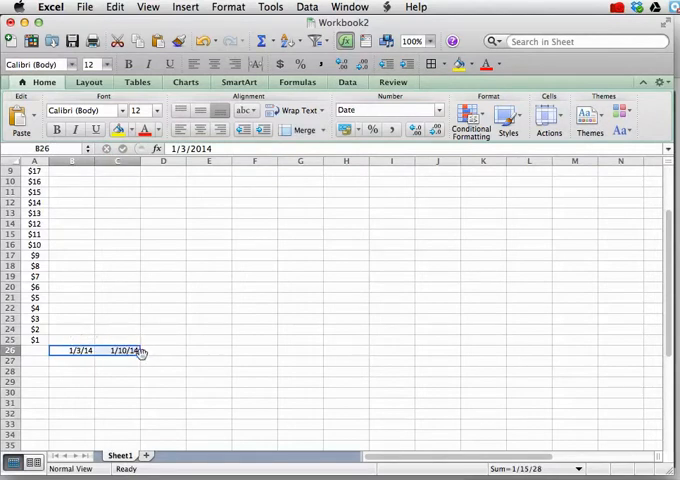
Step: Extend the weekly dates along row 26 from 1/3/14 to 12/26/14 in column BA
left_click_drag(140, 350, 340, 350)
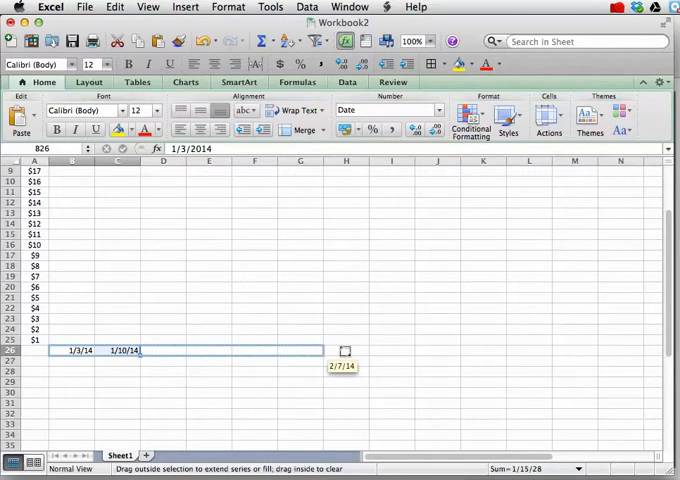
left_click_drag(345, 350, 402, 350)
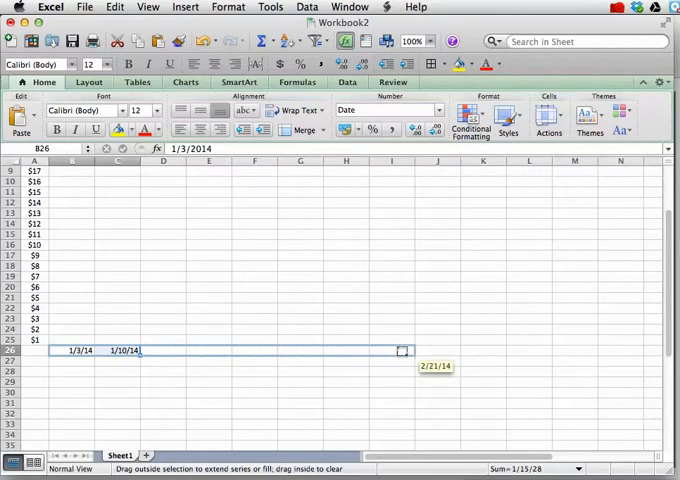
left_click_drag(403, 350, 450, 351)
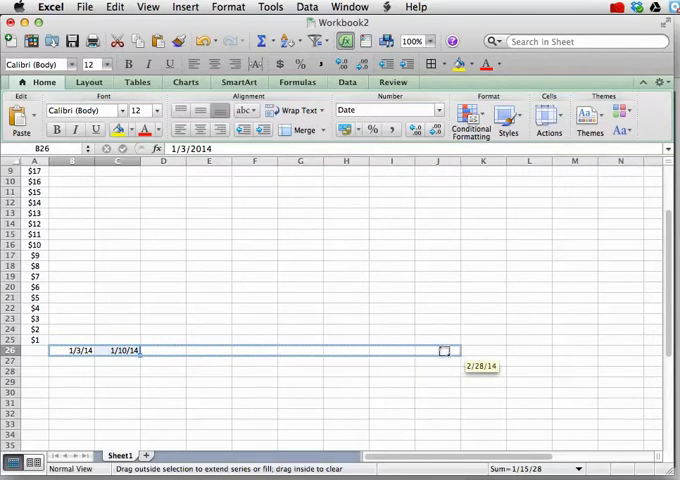
left_click_drag(447, 350, 497, 350)
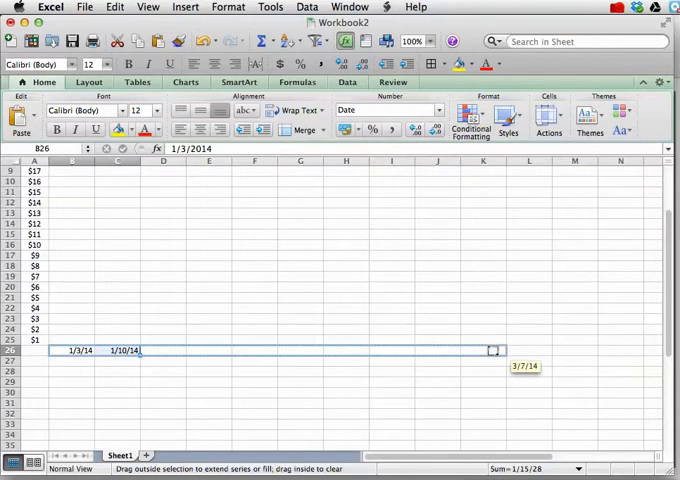
left_click_drag(497, 350, 540, 350)
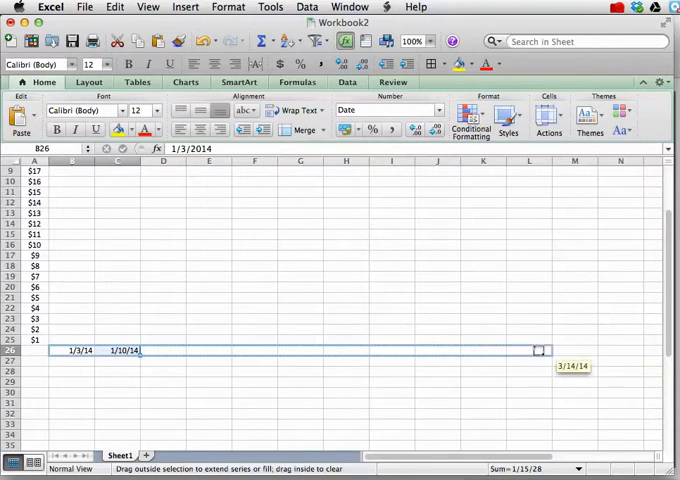
left_click_drag(540, 350, 660, 350)
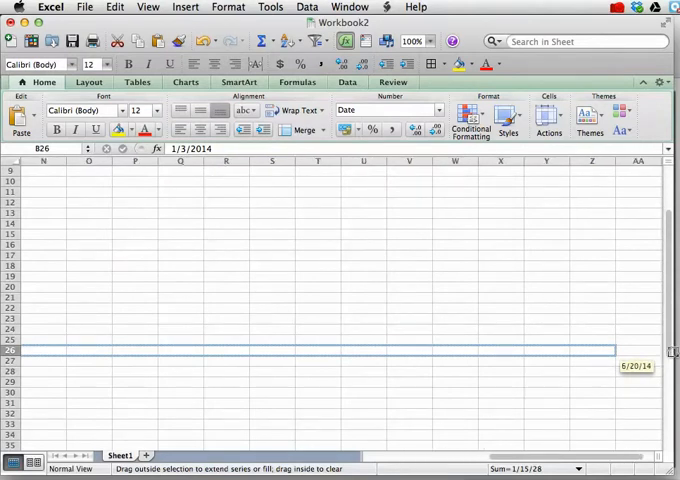
scroll("right", 3)
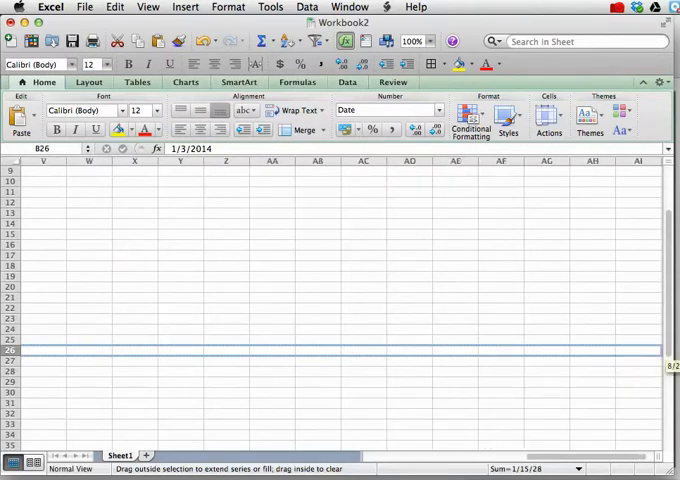
scroll("right", 3)
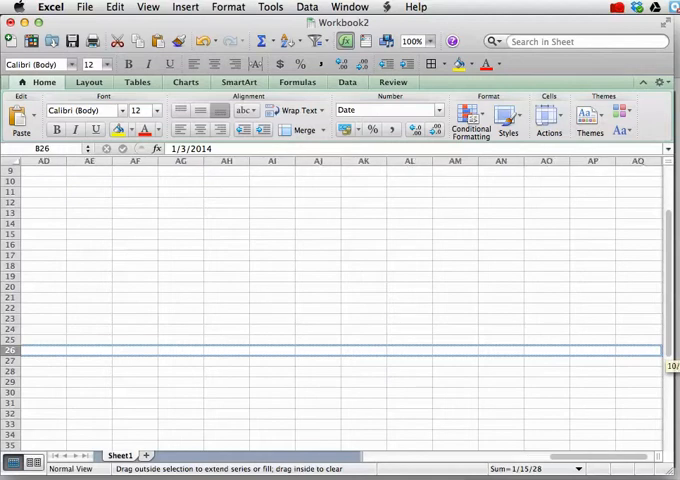
scroll("right", 3)
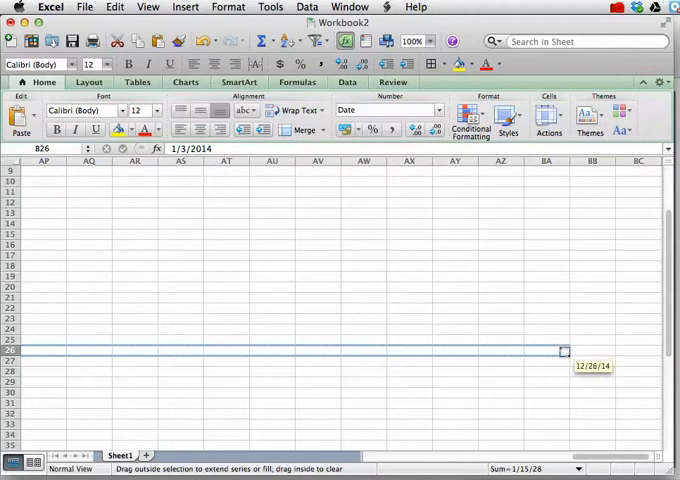
left_click_drag(563, 349, 578, 365)
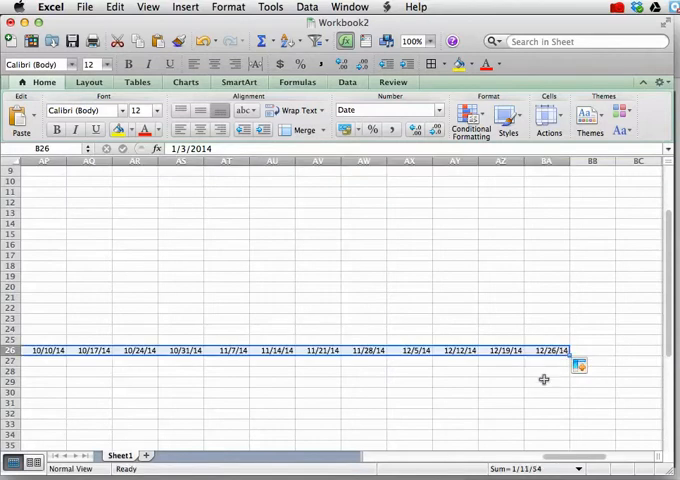
left_click(546, 382)
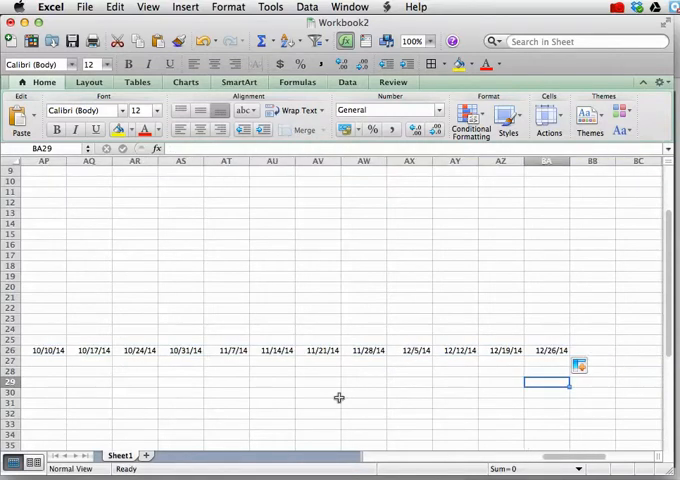
mouse_move(265, 343)
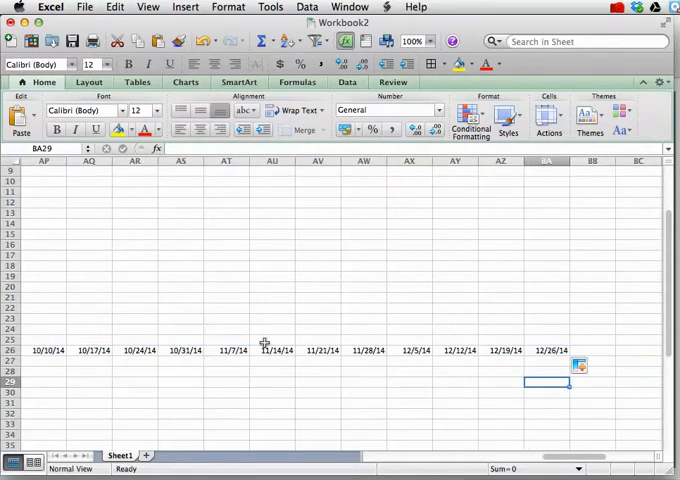
scroll("left", 3)
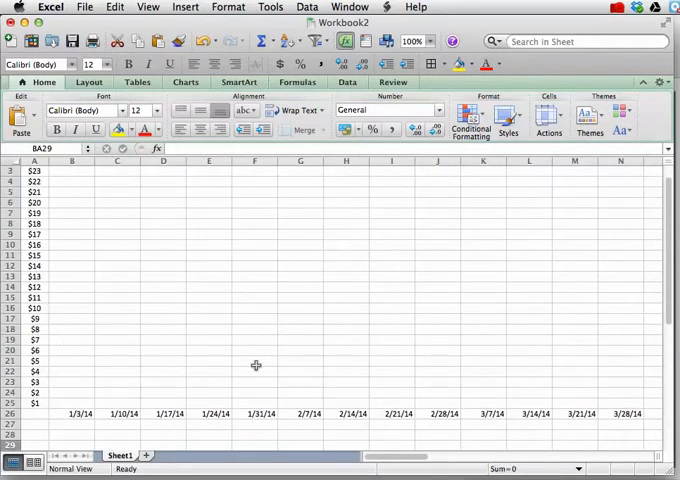
mouse_move(338, 375)
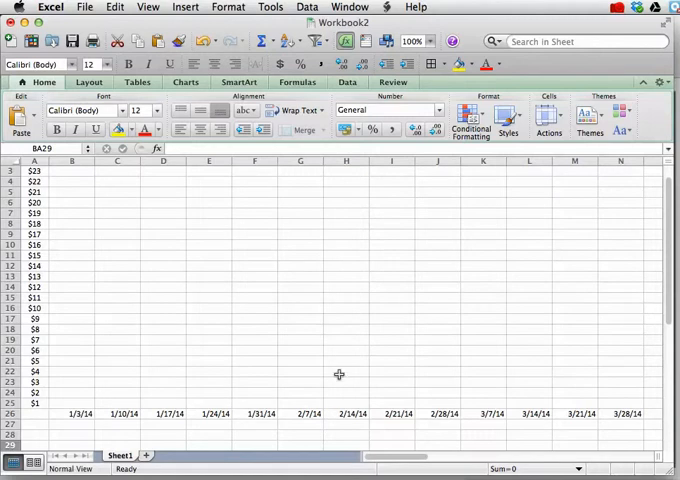
mouse_move(197, 338)
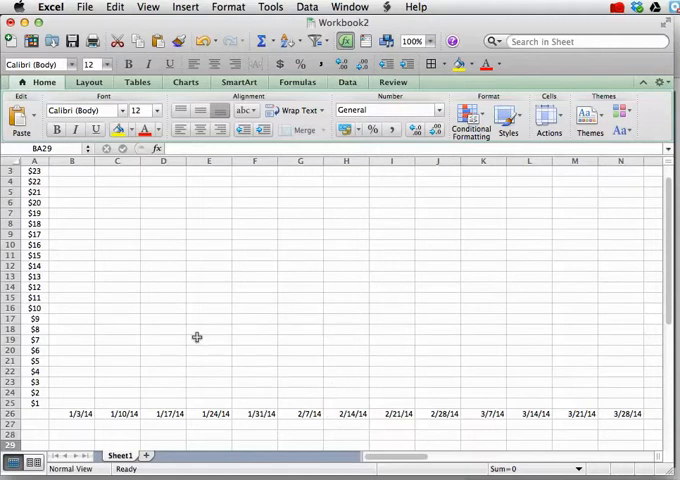
mouse_move(78, 419)
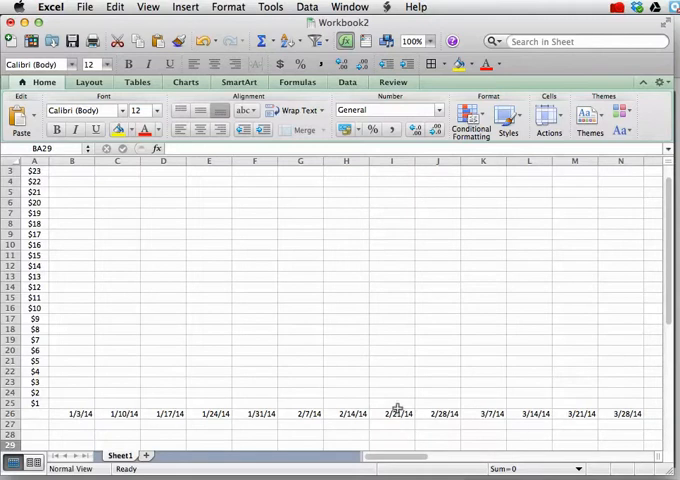
mouse_move(330, 405)
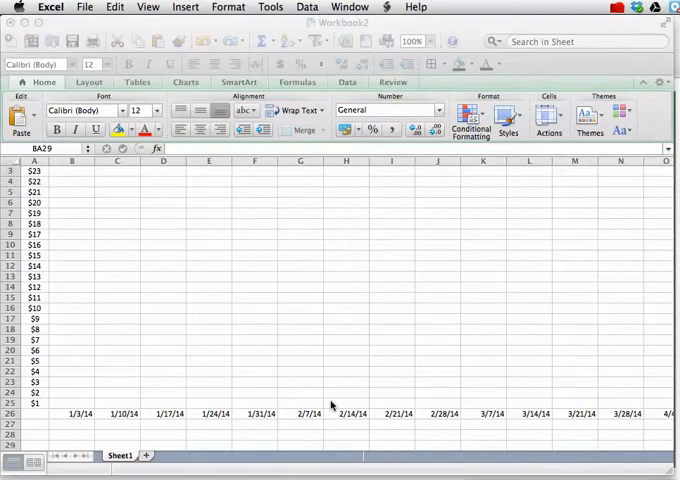
mouse_move(95, 413)
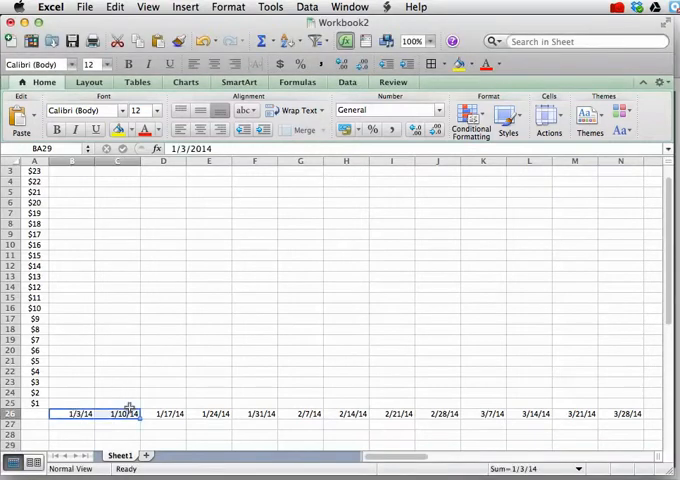
Step: Scroll along row 26 to confirm the last date is 12/26/14, then open the Format menu
scroll("right", 3)
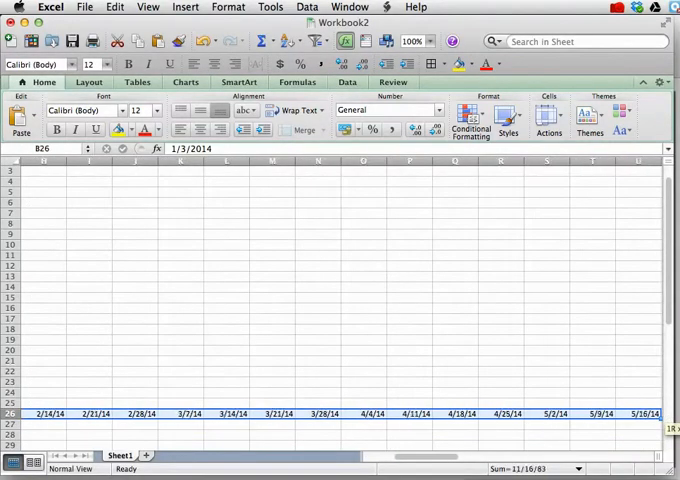
scroll("right", 3)
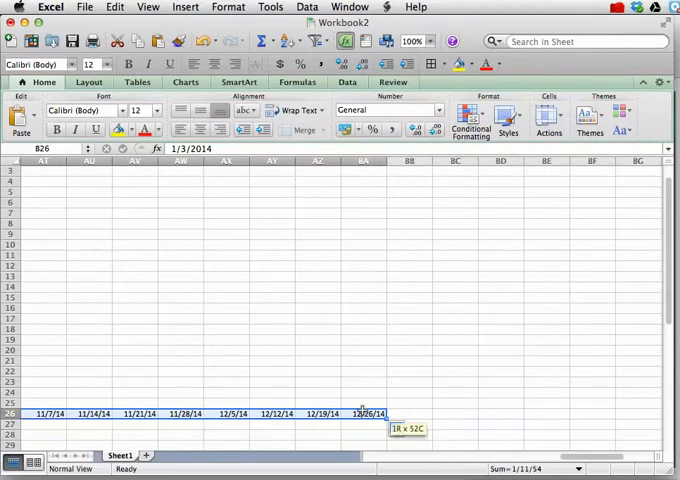
left_click(228, 7)
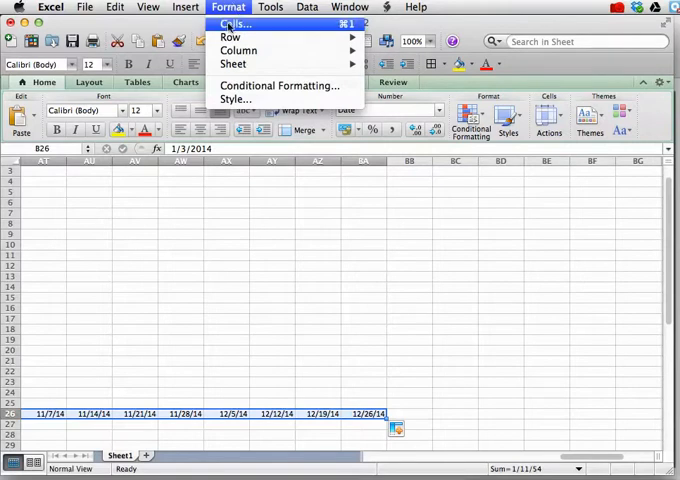
Step: Rotate row 26's weekly dates to vertical text orientation in Format Cells Alignment
left_click(234, 23)
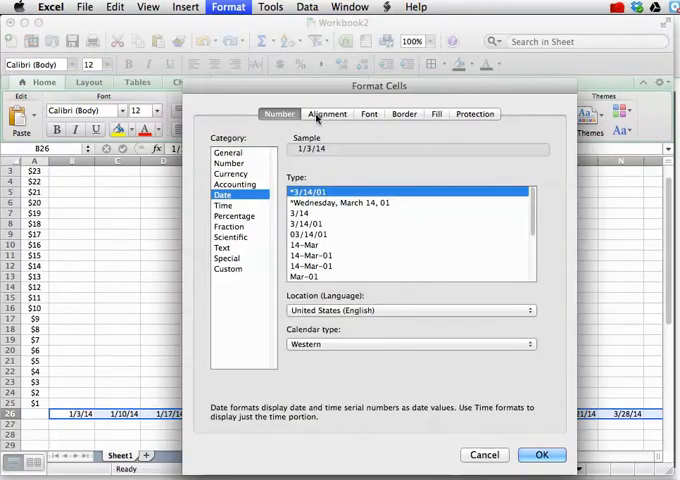
left_click(326, 113)
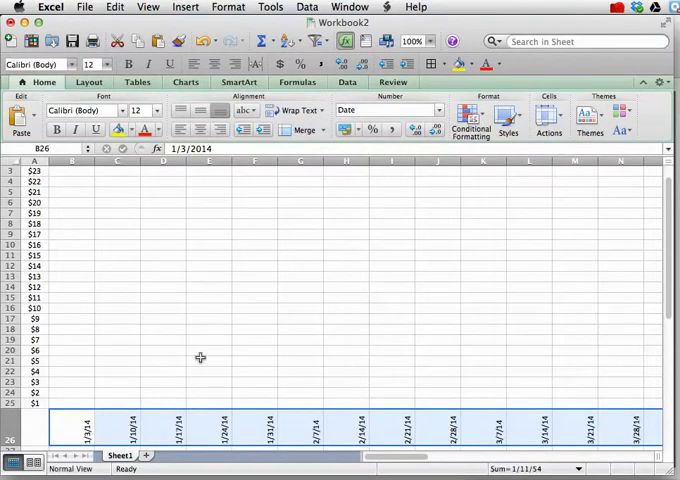
Step: Shrink columns B through BA to slim widths so the 2014 dates fit compactly, then deselect
scroll("down", 3)
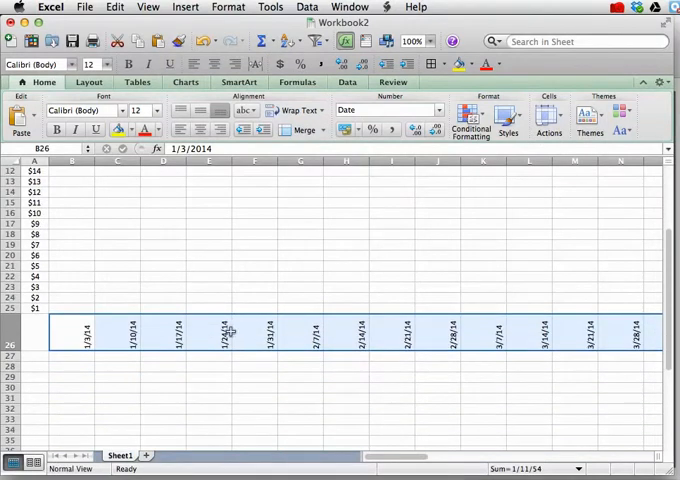
mouse_move(133, 285)
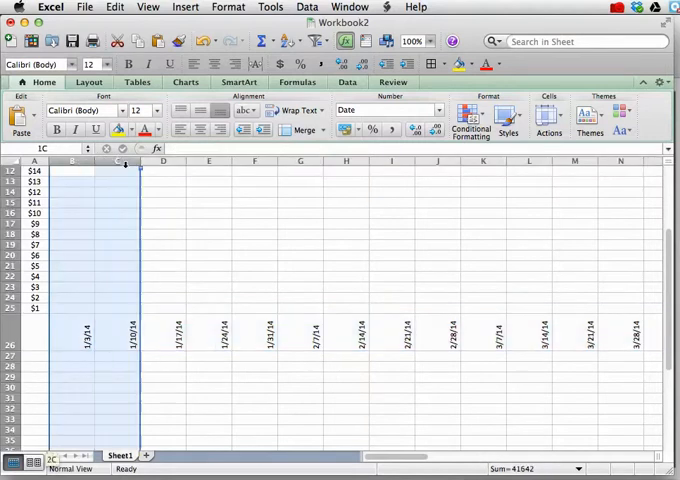
scroll("right", 3)
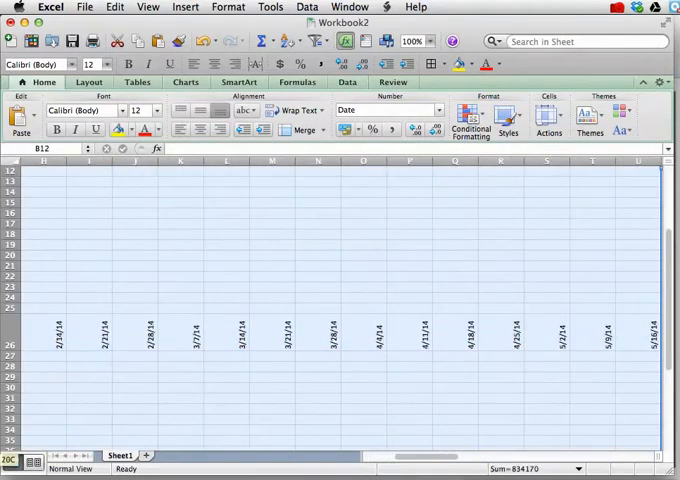
scroll("right", 3)
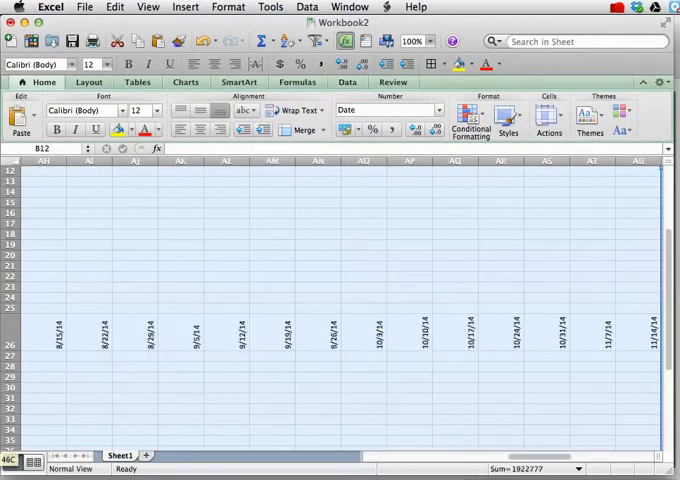
scroll("right", 3)
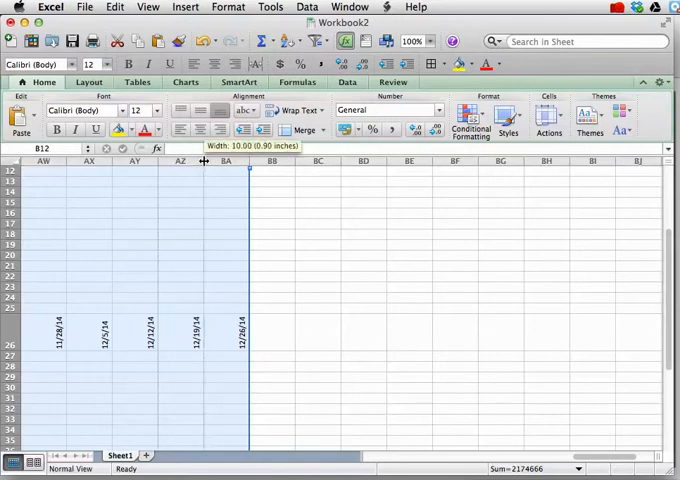
left_click_drag(203, 160, 168, 160)
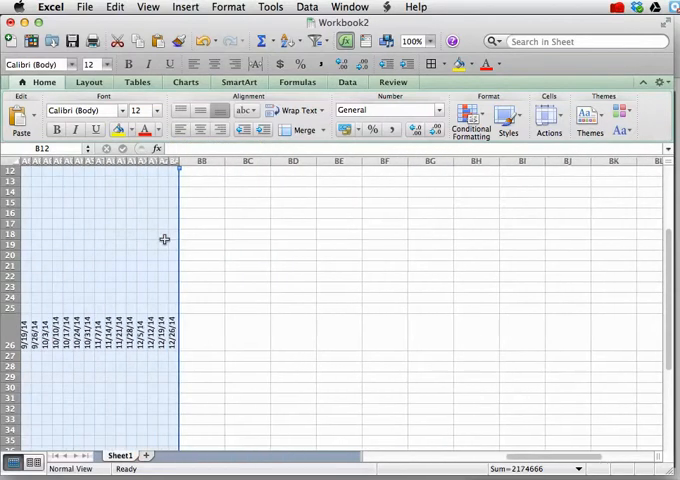
scroll("left", 3)
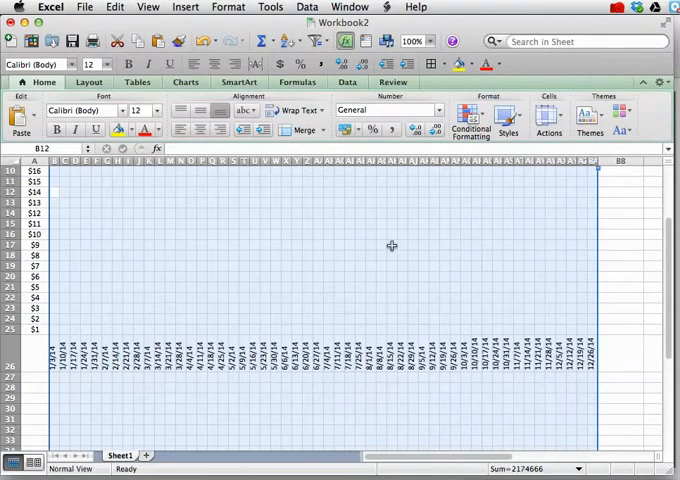
left_click(615, 214)
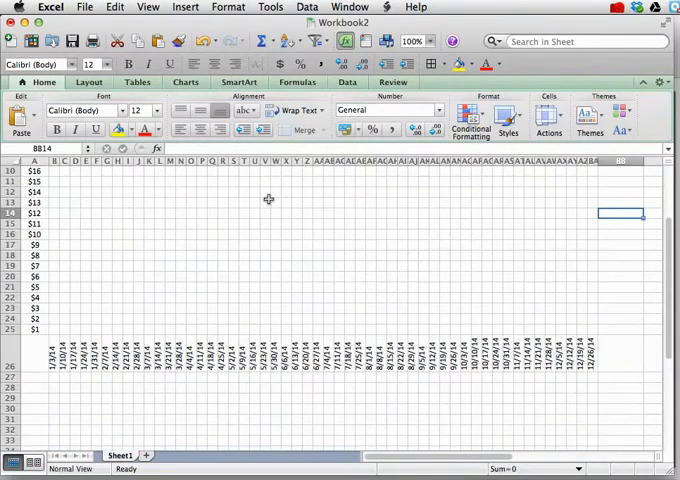
scroll("up", 3)
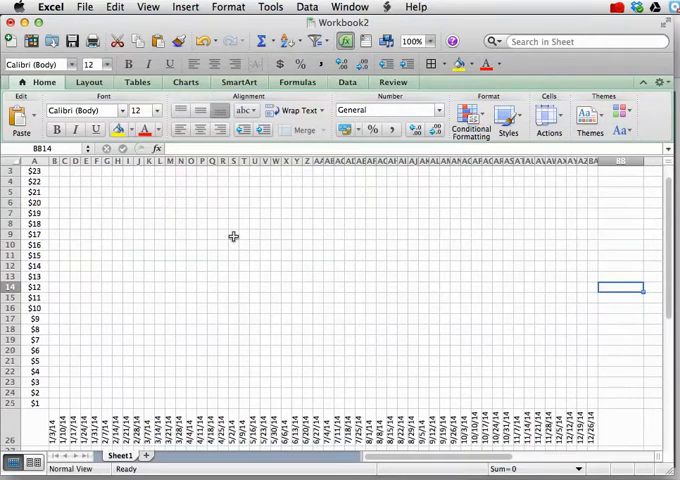
scroll("down", 3)
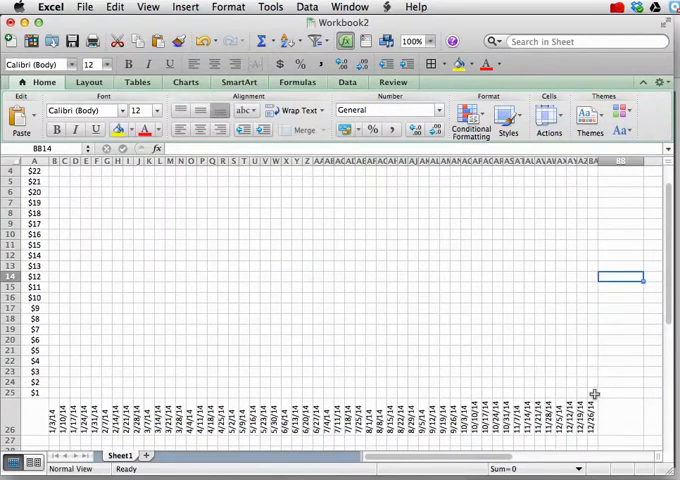
scroll("up", 3)
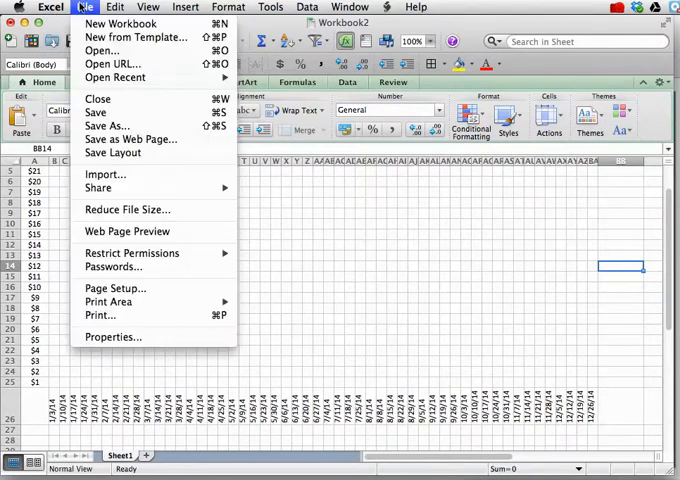
mouse_move(114, 288)
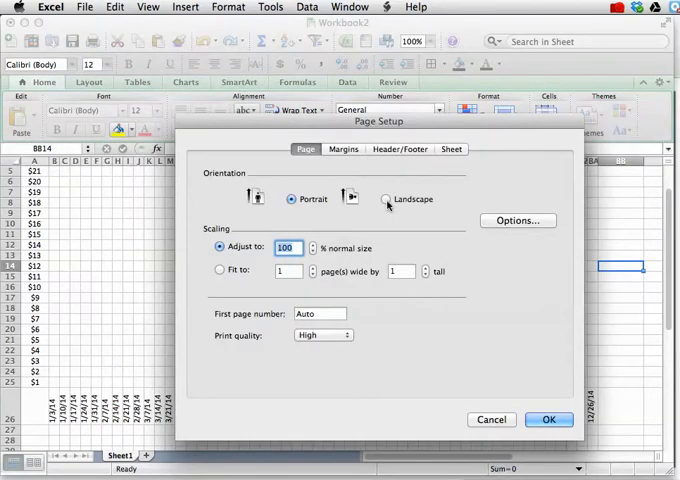
Step: Change the page setup orientation to landscape and confirm it
left_click(386, 199)
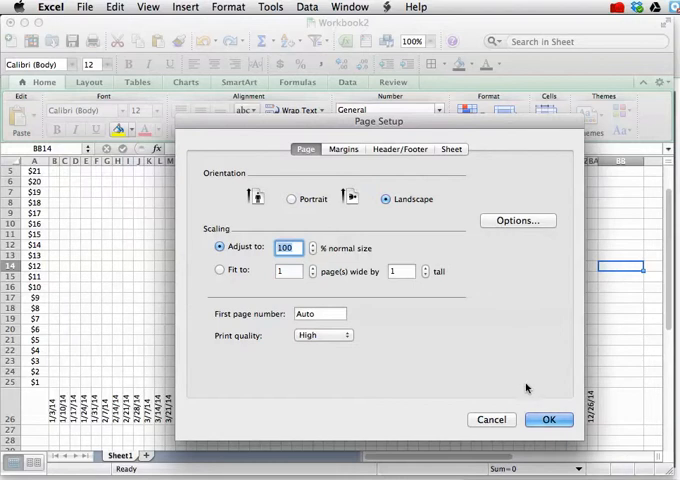
left_click(548, 419)
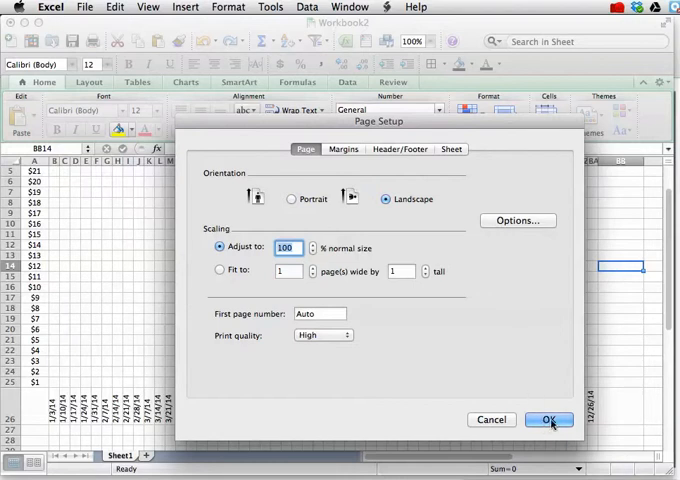
left_click(548, 419)
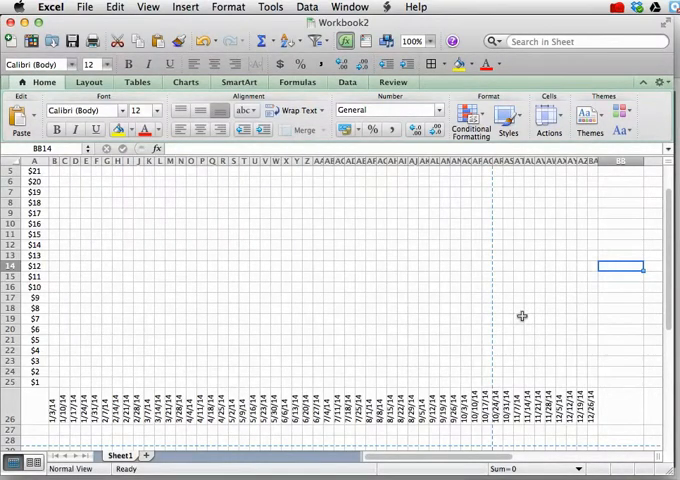
mouse_move(457, 252)
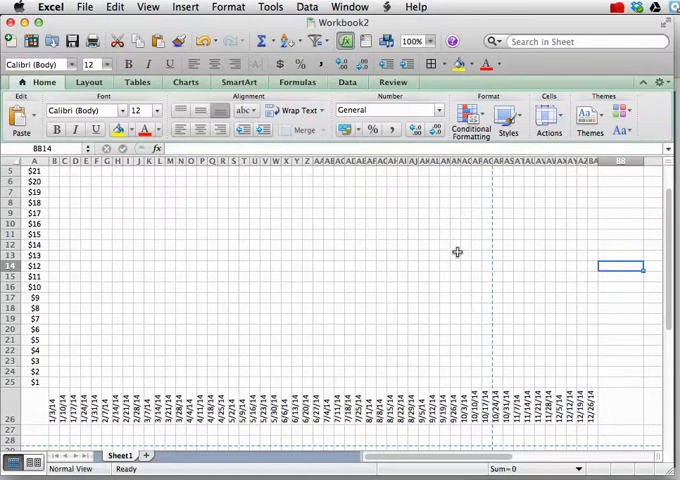
mouse_move(501, 253)
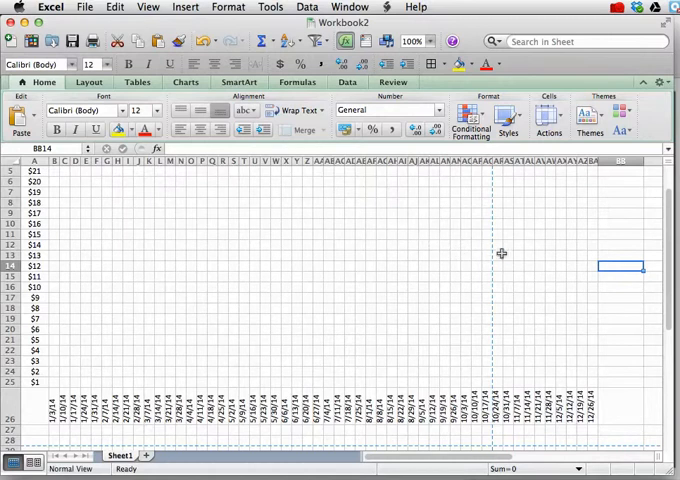
mouse_move(465, 309)
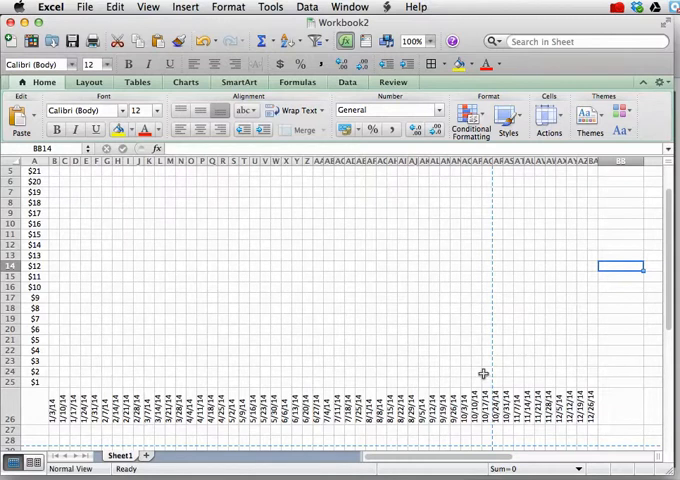
mouse_move(489, 425)
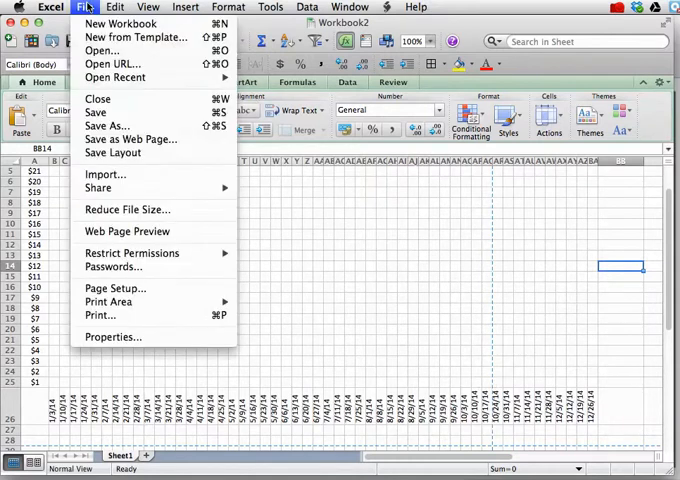
mouse_move(100, 315)
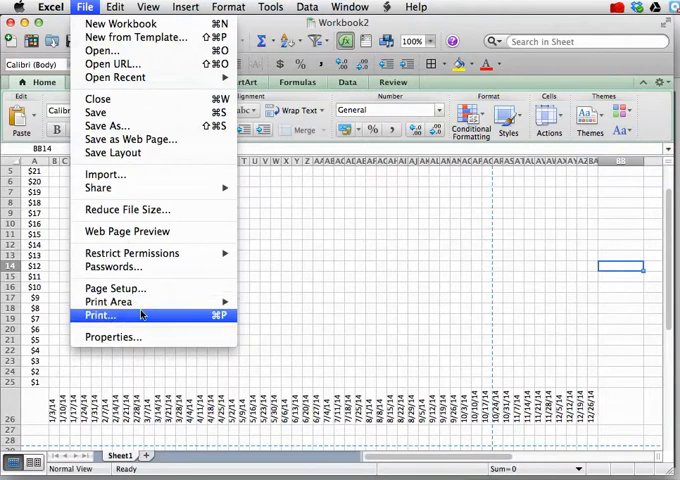
Step: Preview the printout through page 2, then cancel without printing
left_click(99, 315)
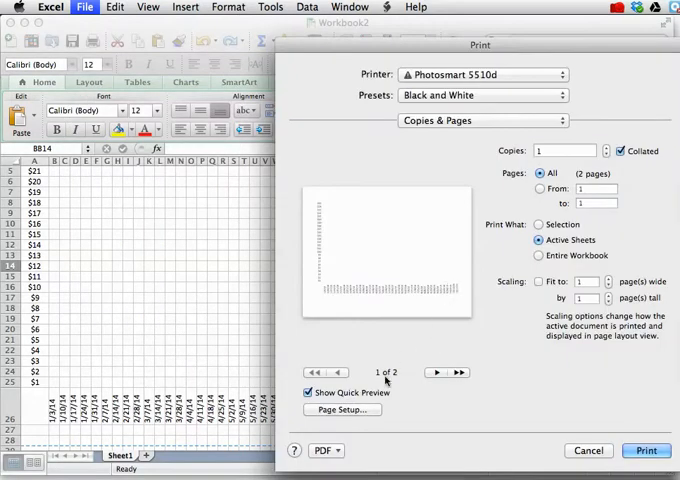
mouse_move(318, 293)
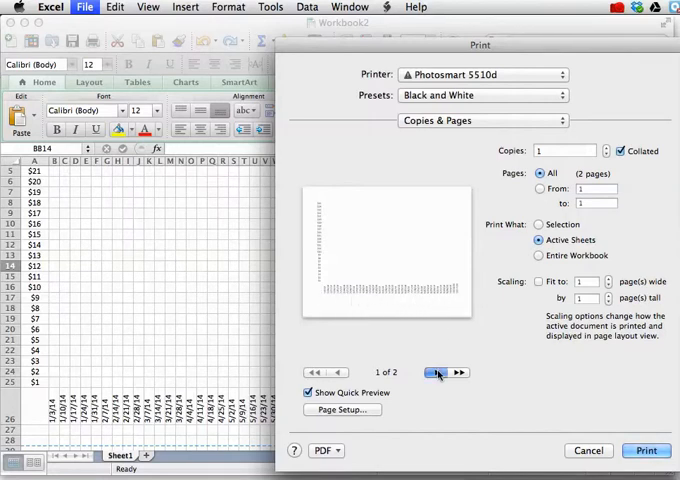
left_click(435, 372)
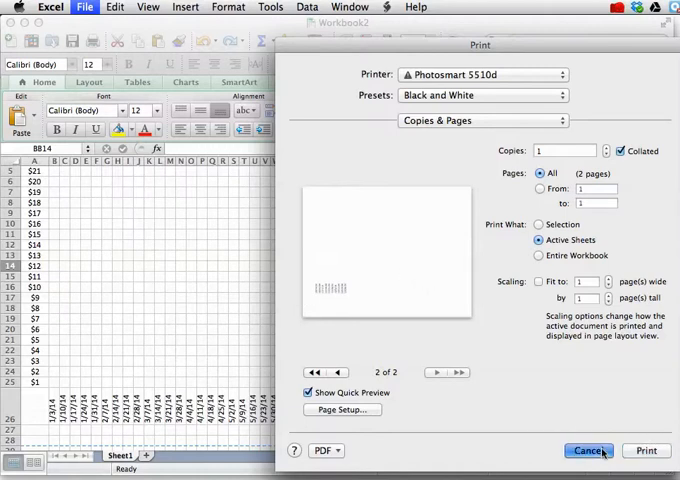
left_click(590, 450)
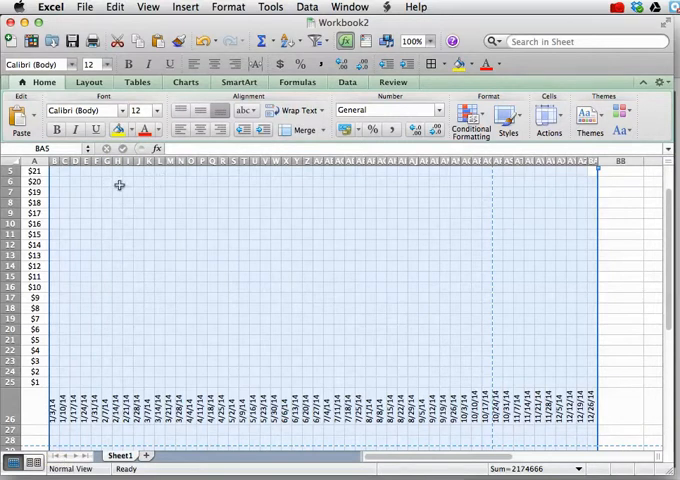
Step: Select the block of grid cells
left_click_drag(48, 160, 55, 160)
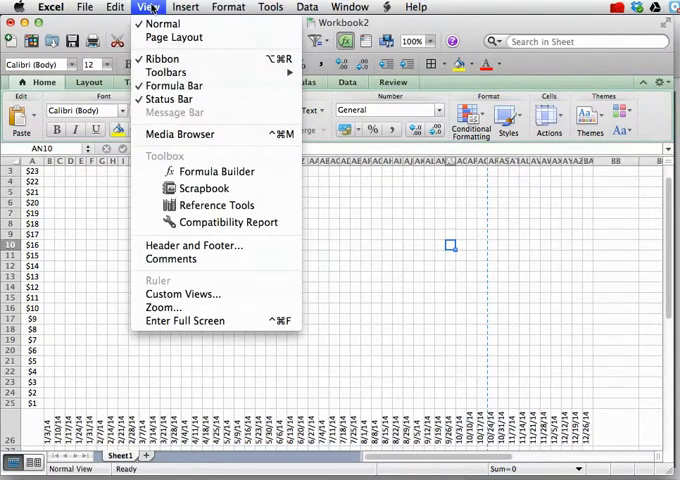
mouse_move(163, 307)
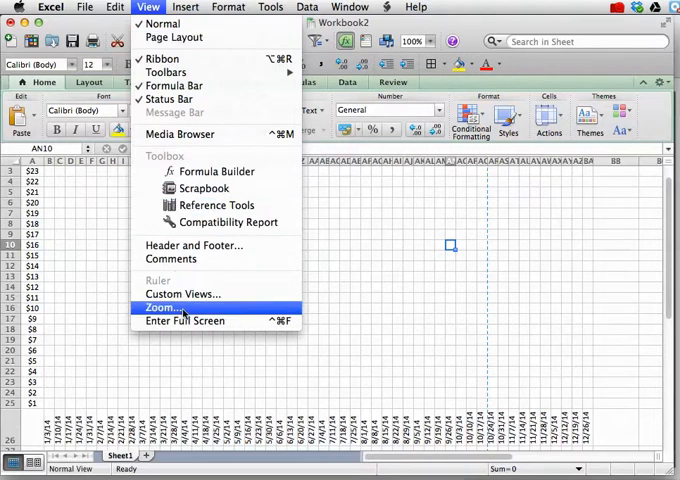
Step: Set the worksheet zoom magnification to 150%
left_click(163, 307)
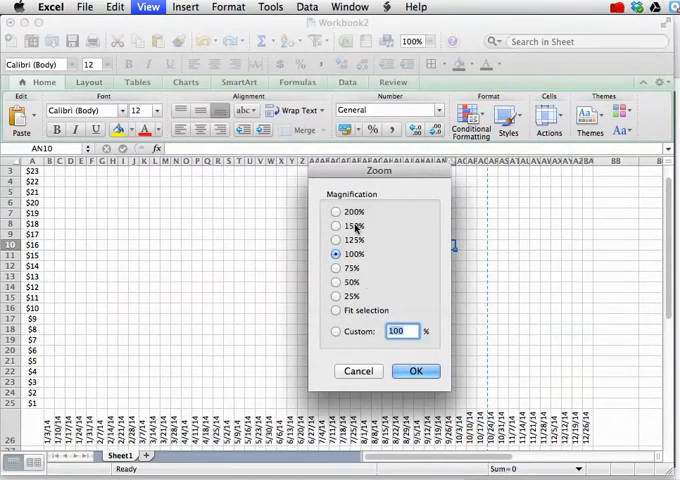
left_click(336, 226)
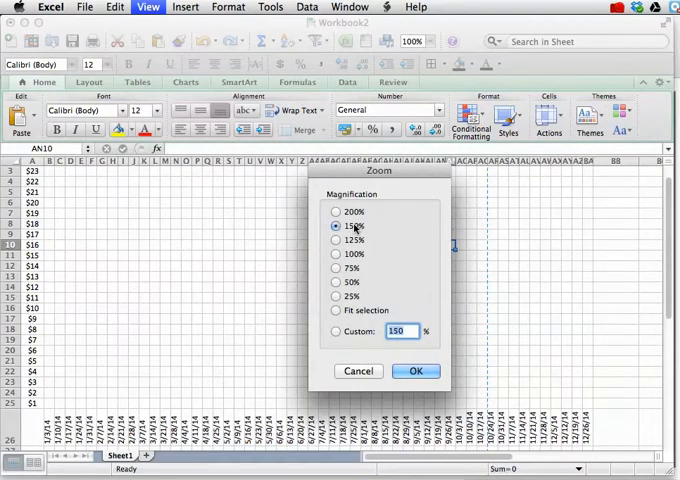
mouse_move(385, 305)
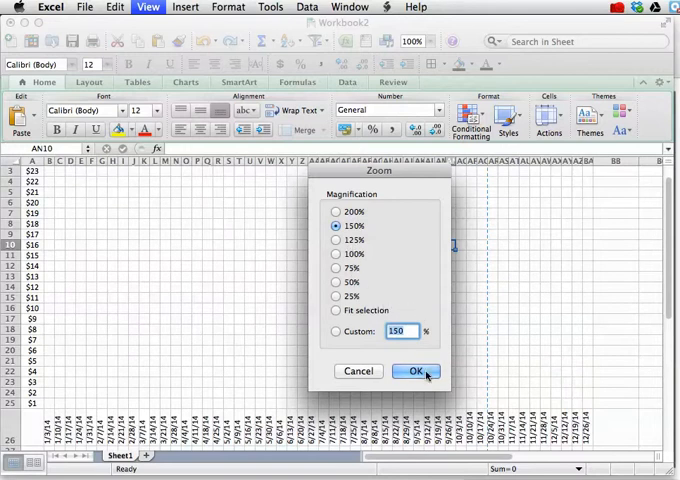
left_click(413, 371)
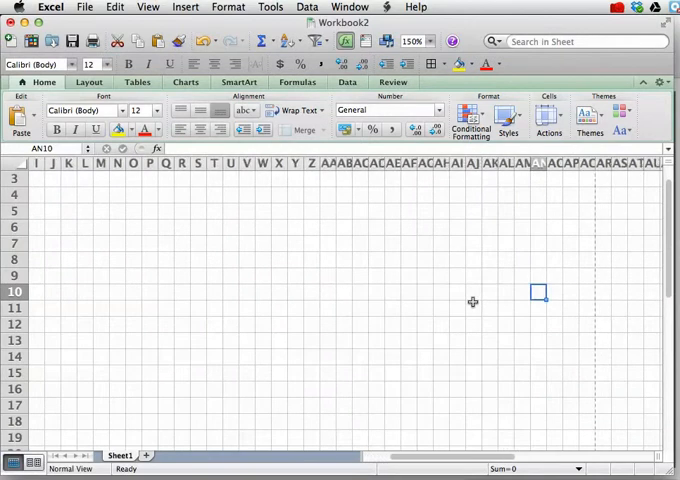
Step: Narrow the selected date columns to width 1.33 so the grid fits the page width
scroll("right", 3)
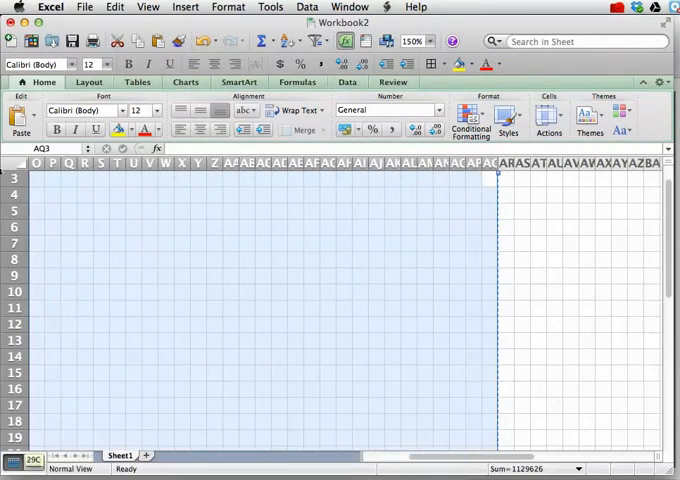
scroll("left", 3)
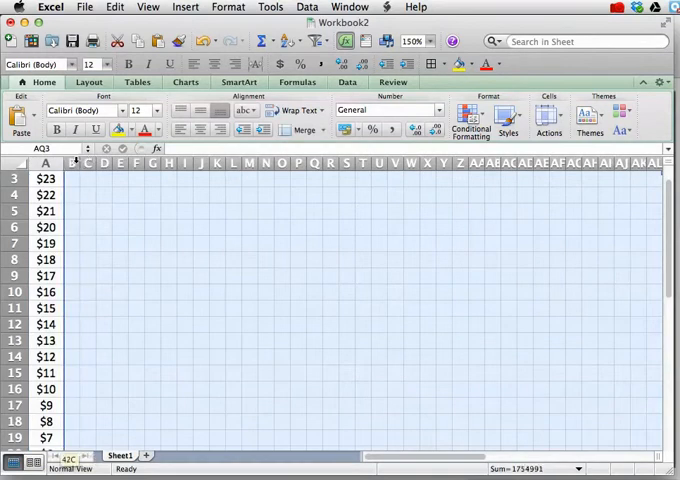
scroll("right", 3)
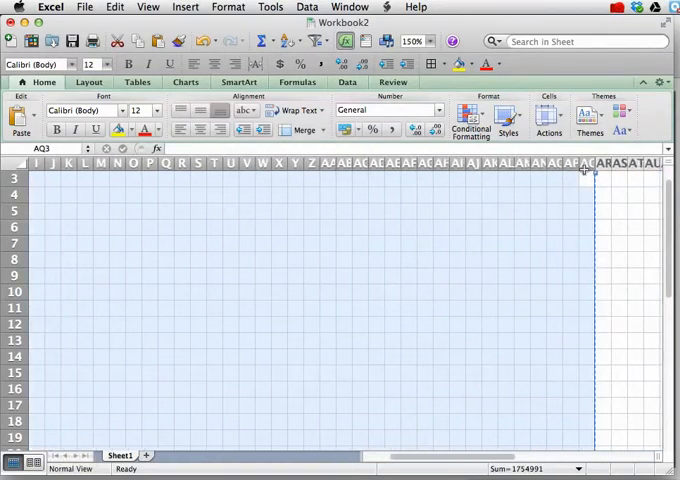
left_click_drag(591, 165, 577, 165)
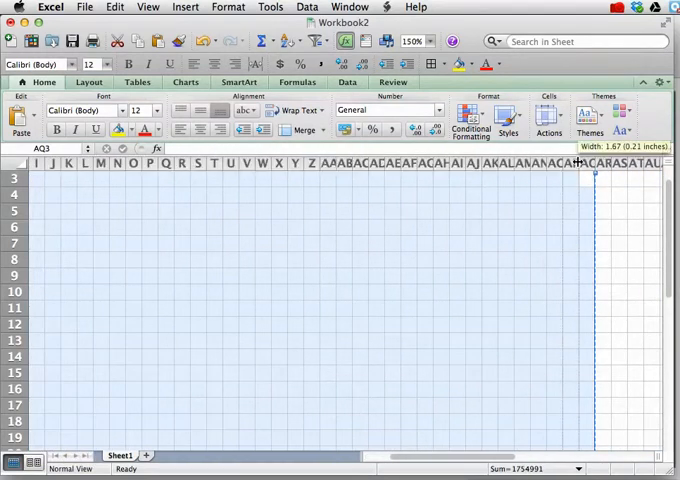
left_click_drag(595, 165, 575, 165)
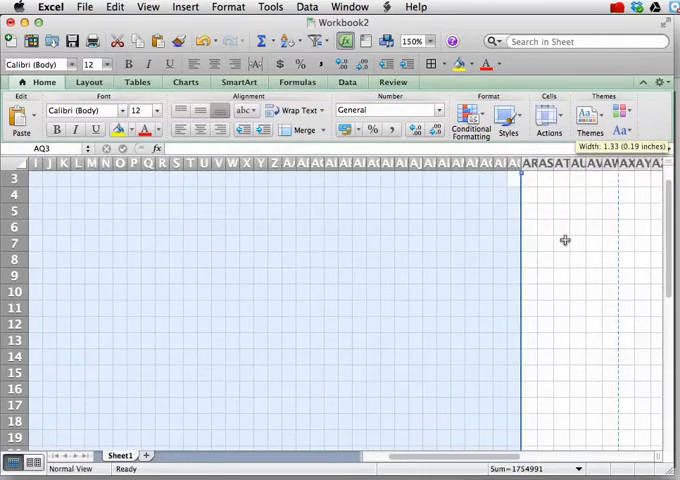
scroll("down", 3)
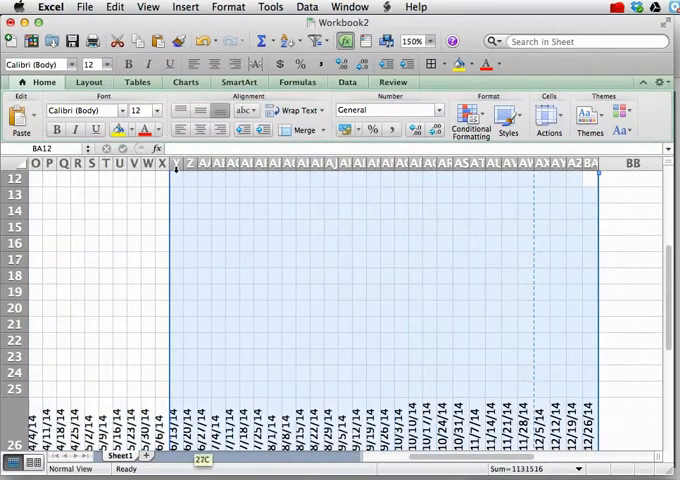
scroll("left", 3)
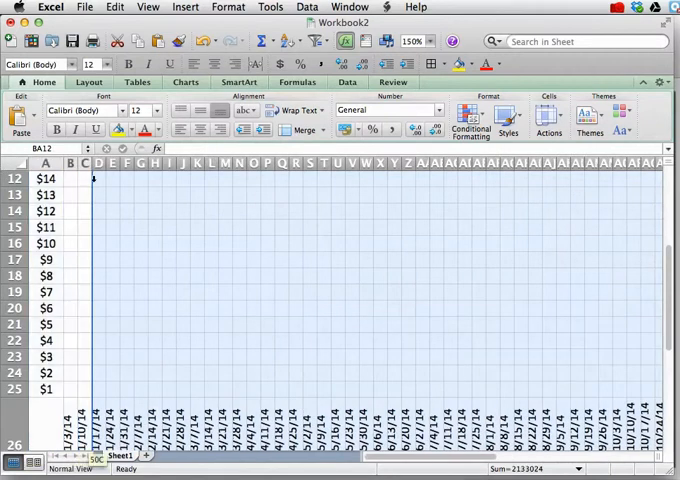
scroll("down", 3)
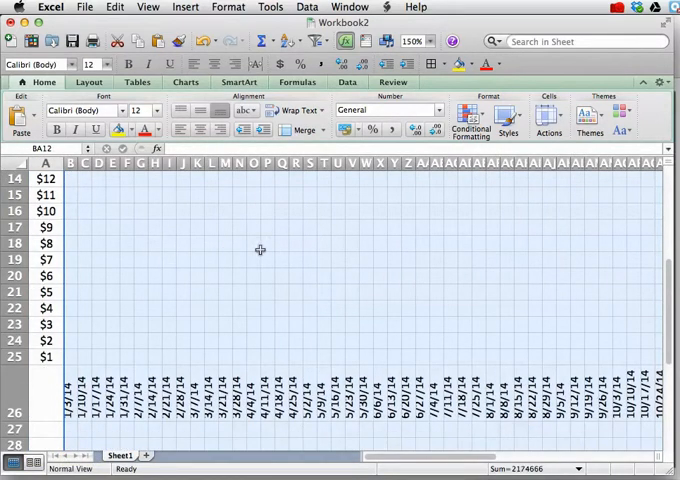
scroll("right", 3)
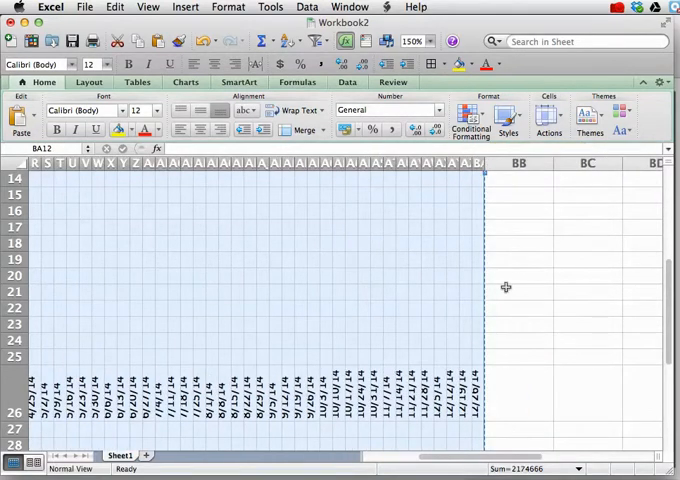
scroll("left", 3)
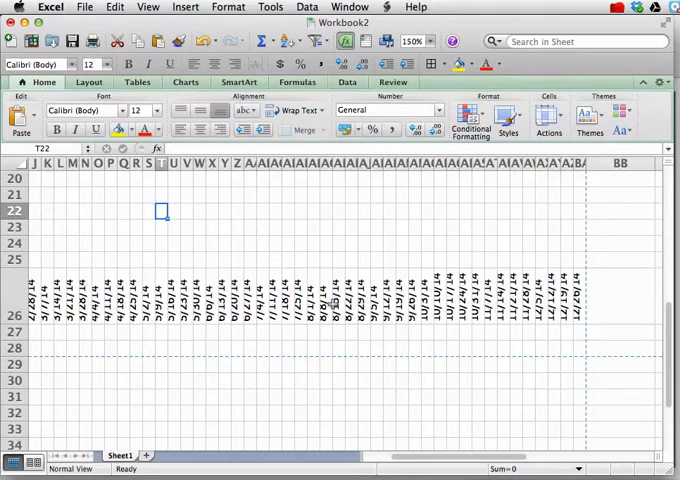
scroll("right", 3)
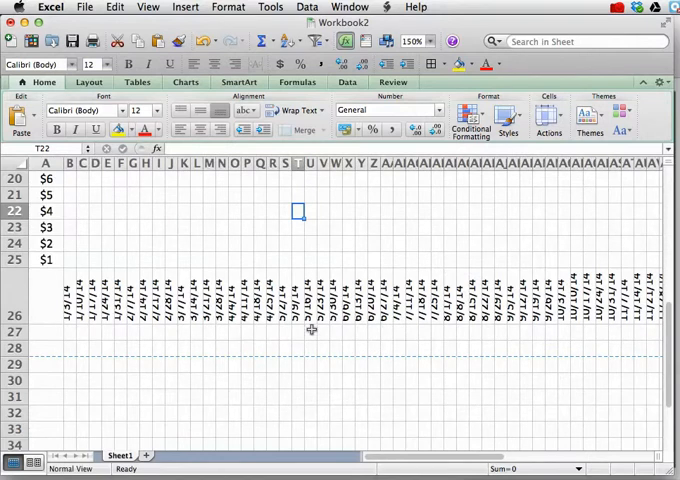
Step: Set row 26's rotated date labels to 9-point font, then deselect
scroll("right", 3)
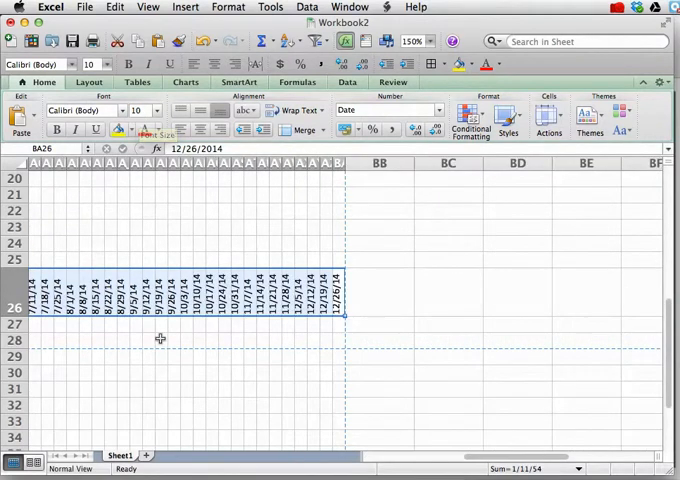
mouse_move(218, 205)
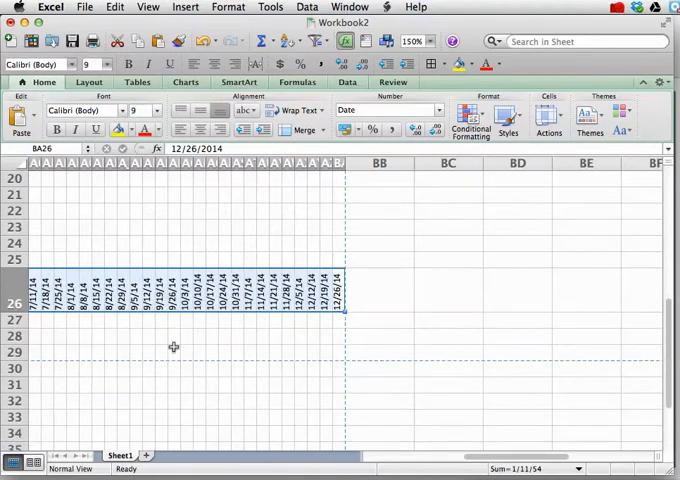
scroll("left", 3)
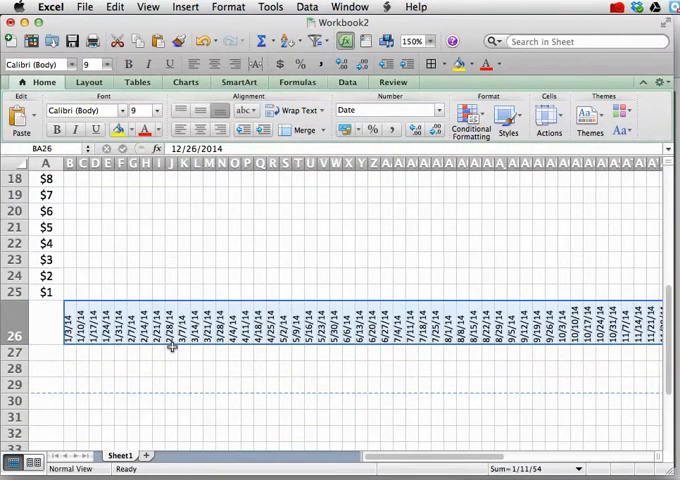
mouse_move(170, 364)
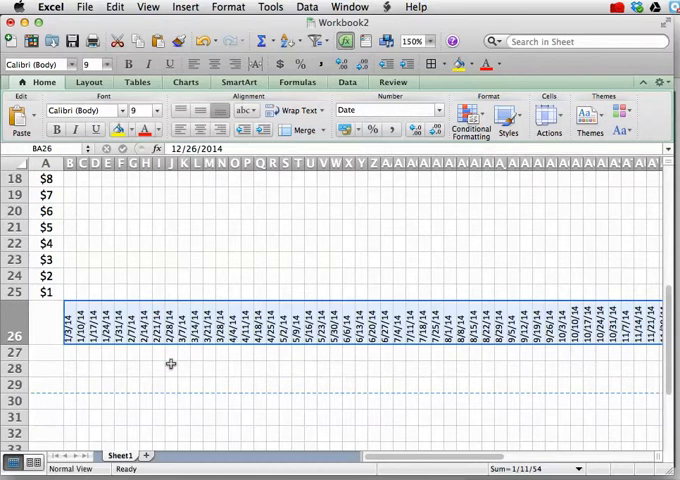
left_click(222, 276)
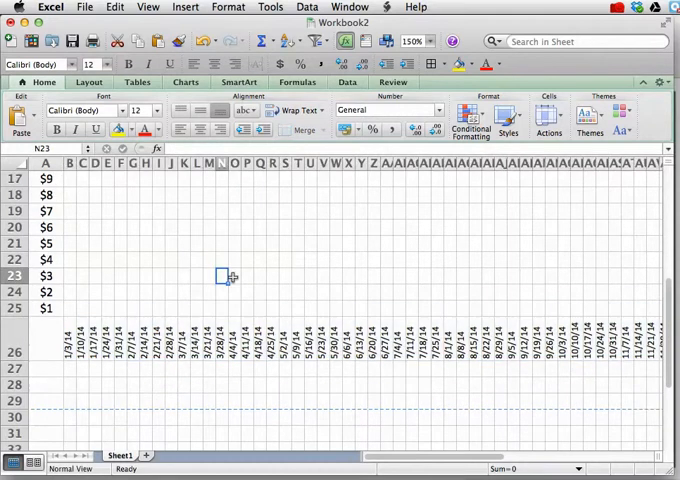
scroll("up", 3)
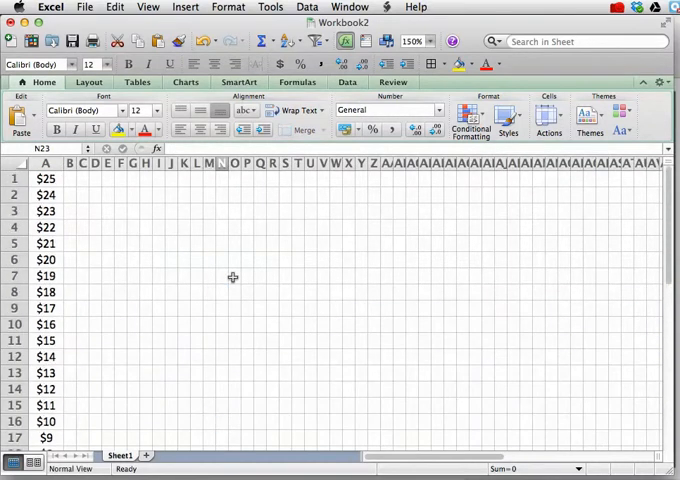
scroll("down", 3)
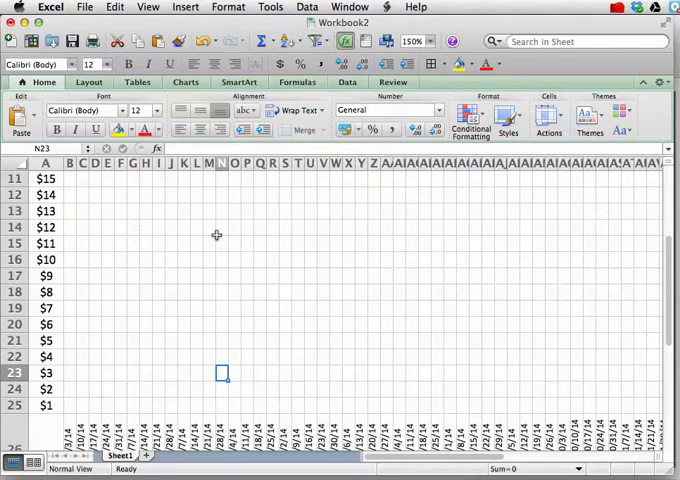
mouse_move(376, 263)
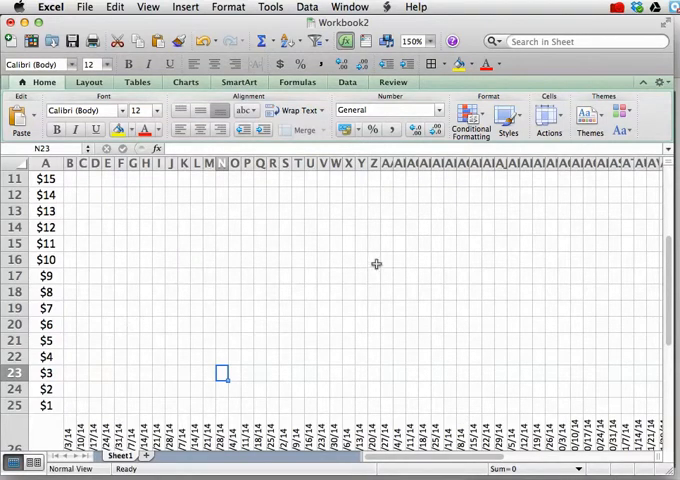
mouse_move(278, 309)
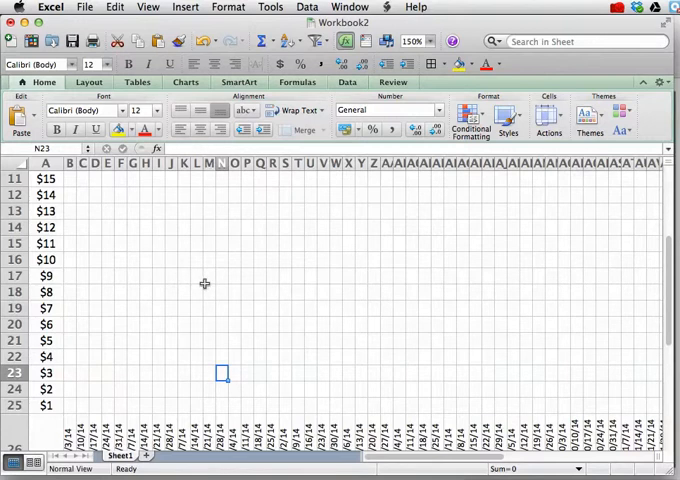
mouse_move(104, 289)
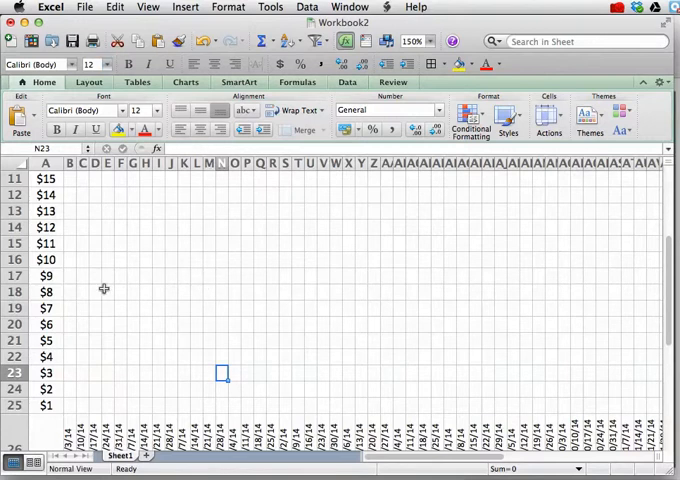
mouse_move(293, 348)
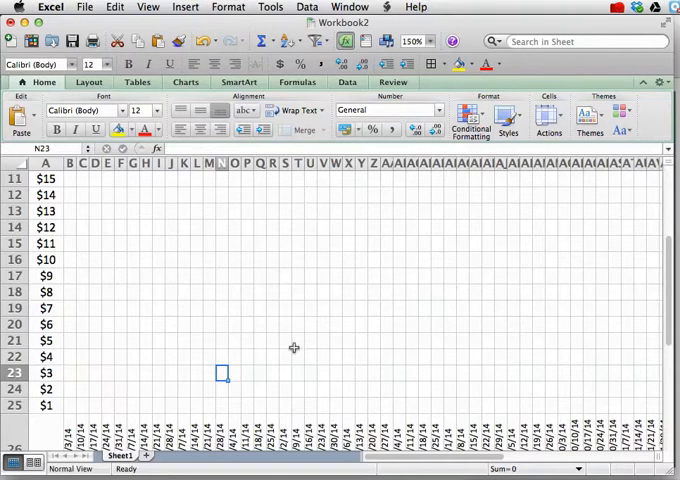
mouse_move(70, 411)
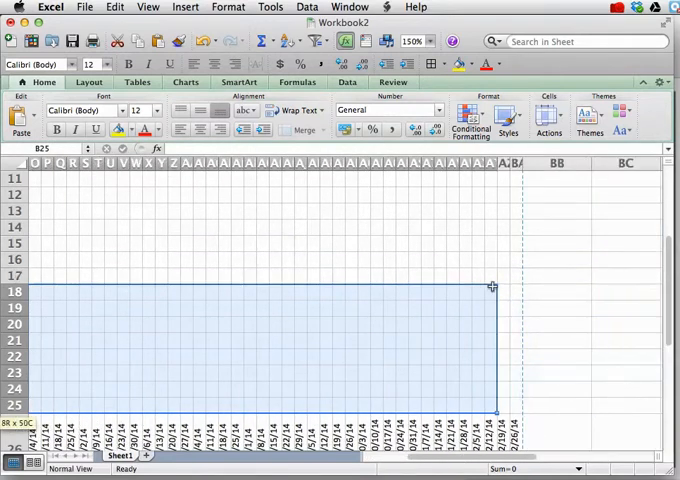
Step: Select the grid cells above the date row and open the Format Cells Border settings
left_click_drag(490, 285, 513, 192)
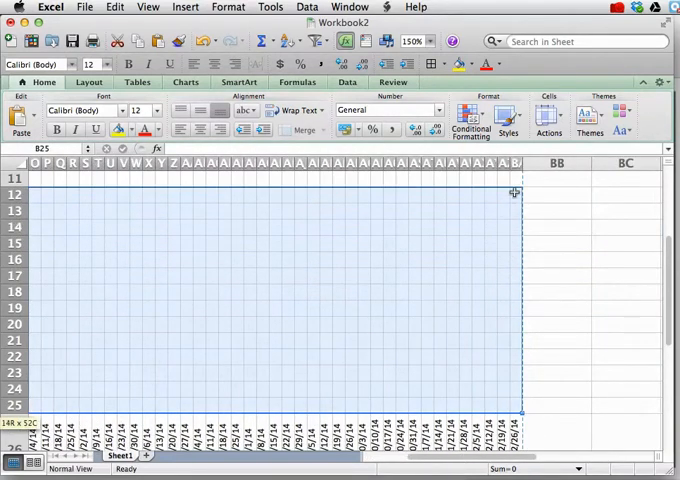
scroll("up", 3)
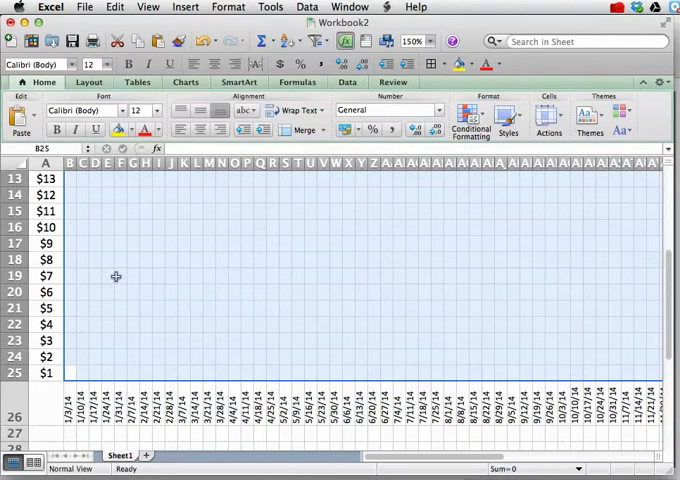
mouse_move(250, 259)
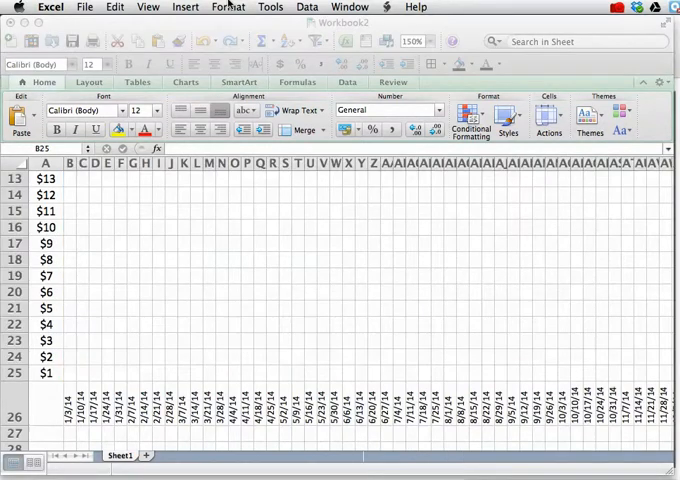
left_click(227, 7)
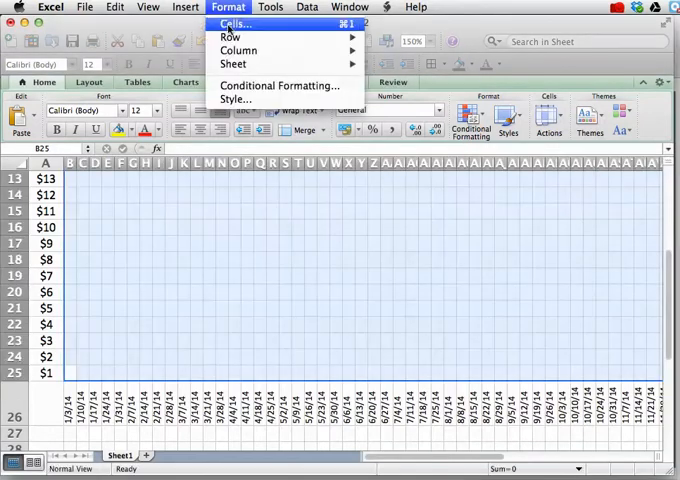
left_click(234, 24)
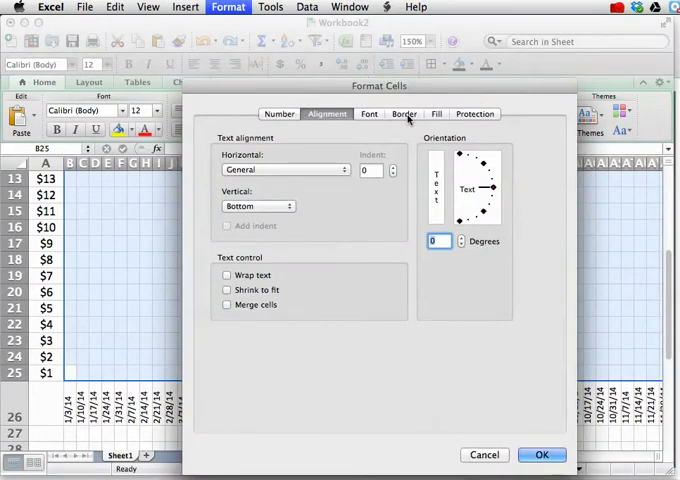
left_click(404, 113)
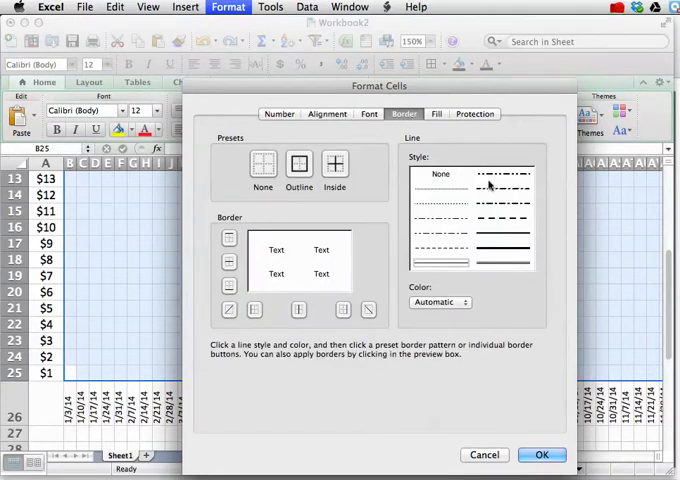
mouse_move(510, 210)
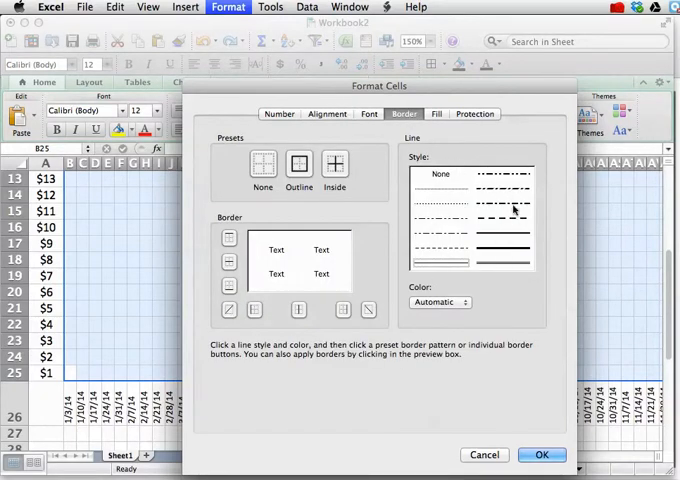
mouse_move(476, 226)
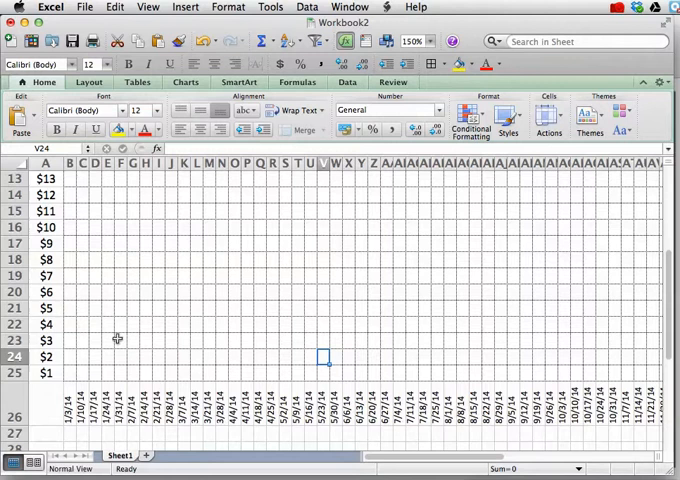
Step: Open the Format Cells settings for row 25
scroll("right", 3)
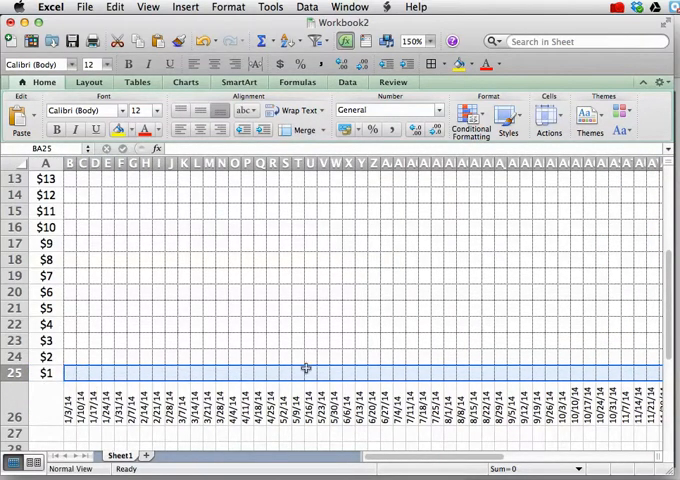
mouse_move(200, 383)
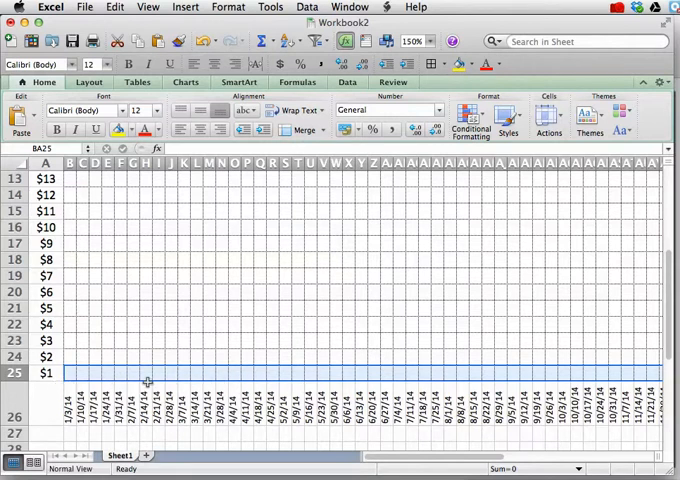
left_click(228, 7)
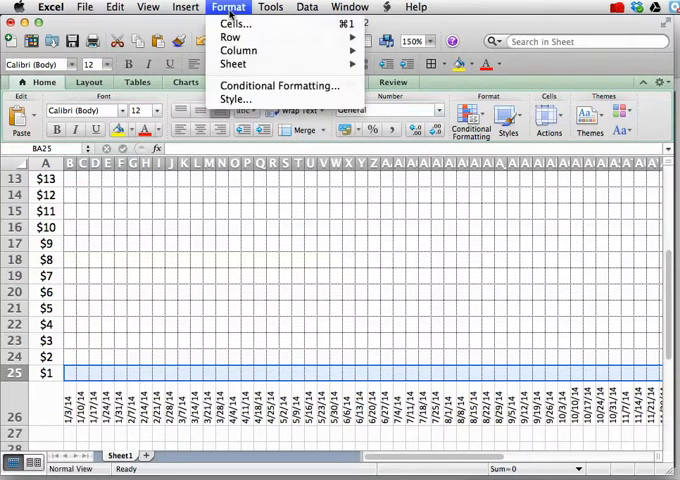
left_click(234, 23)
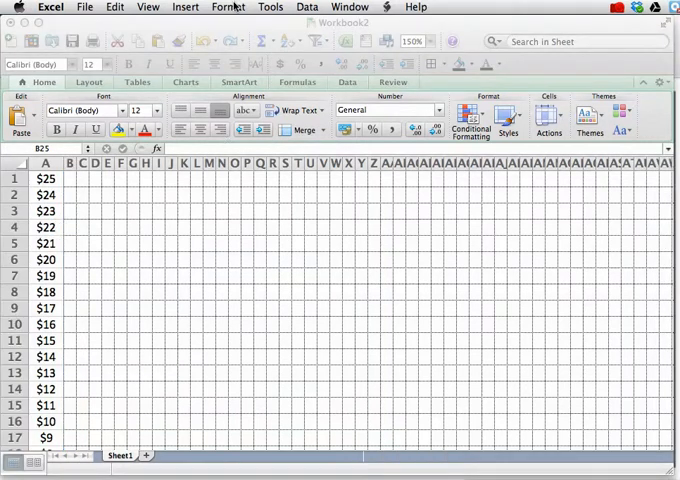
Step: Open the formatting commands list for the column B axis border
left_click(227, 7)
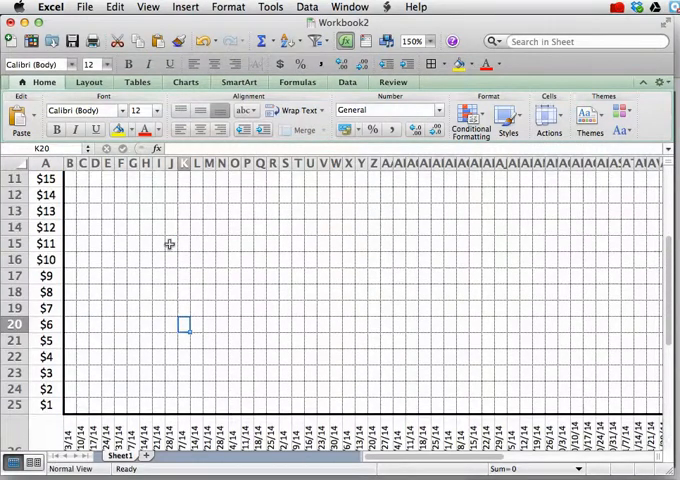
scroll("up", 3)
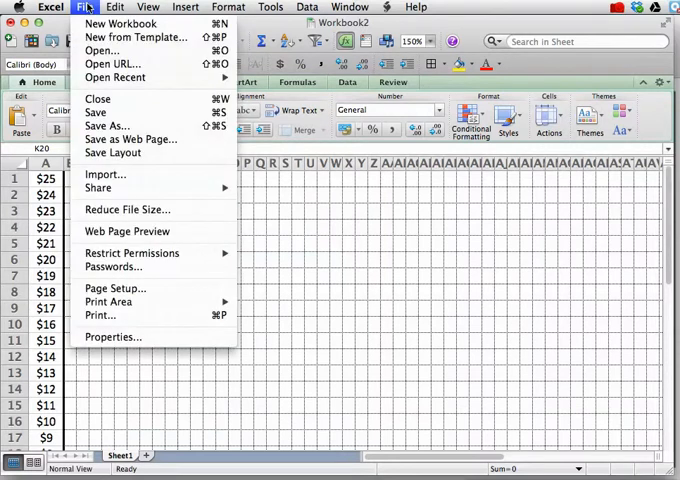
Step: Save the workbook in PDF format under the name grid1
left_click(108, 125)
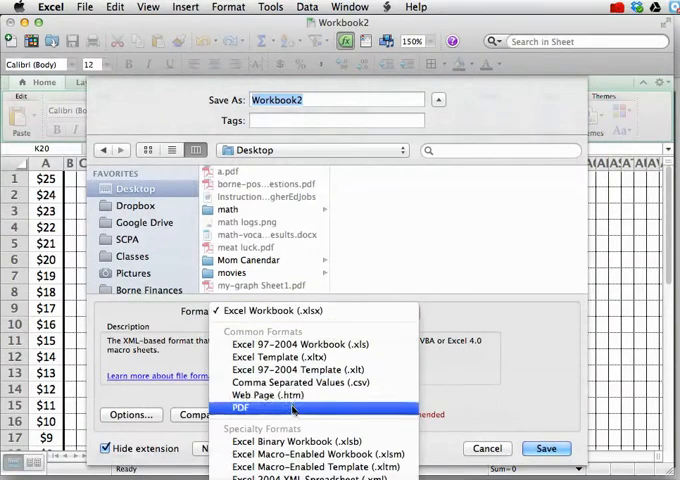
left_click(241, 408)
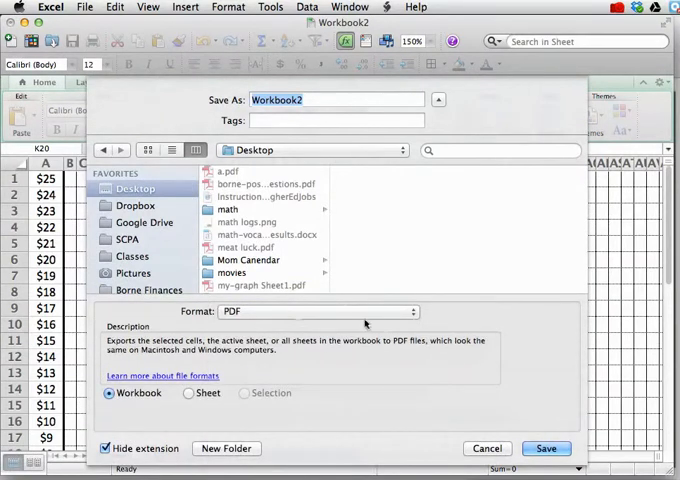
mouse_move(268, 333)
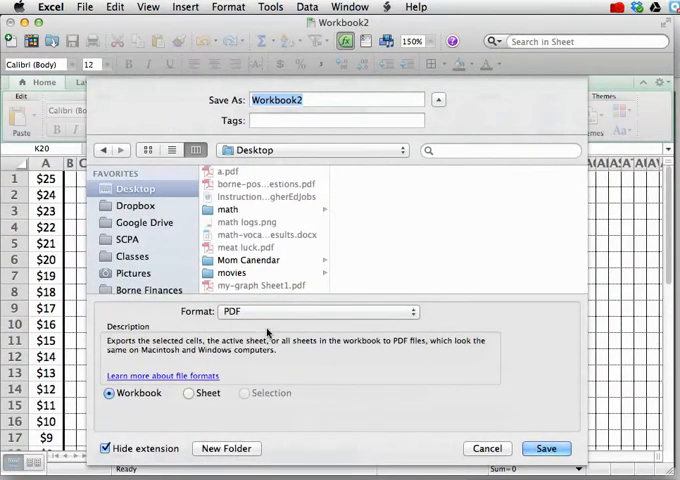
mouse_move(345, 307)
type("g")
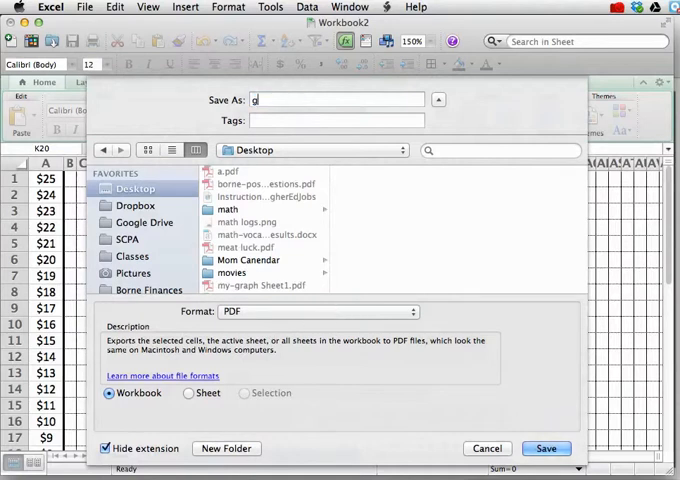
type("rid1")
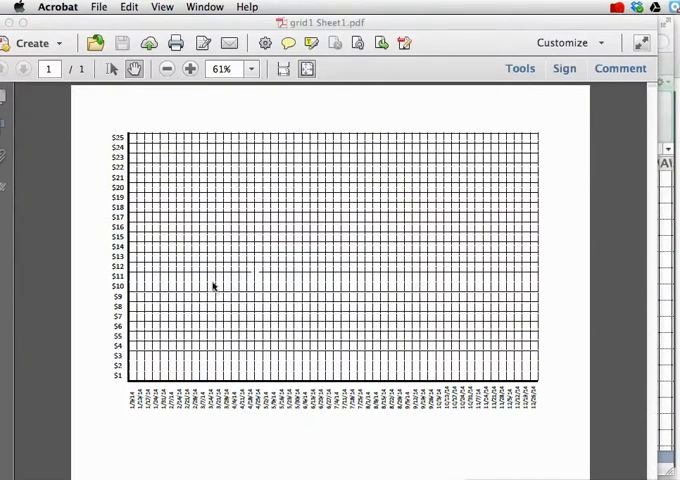
mouse_move(341, 265)
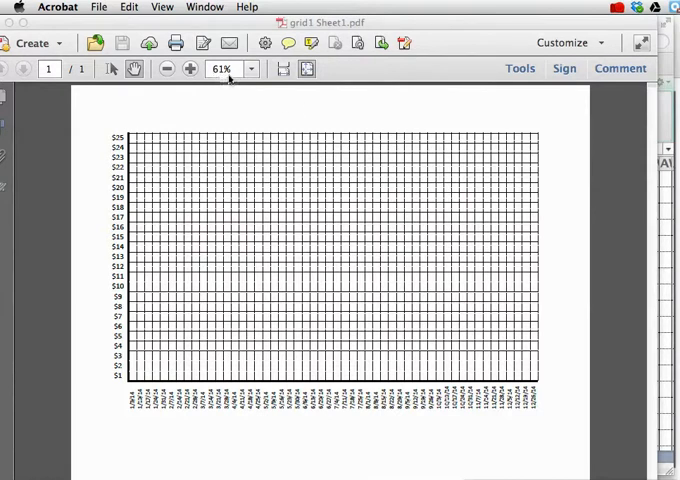
mouse_move(240, 118)
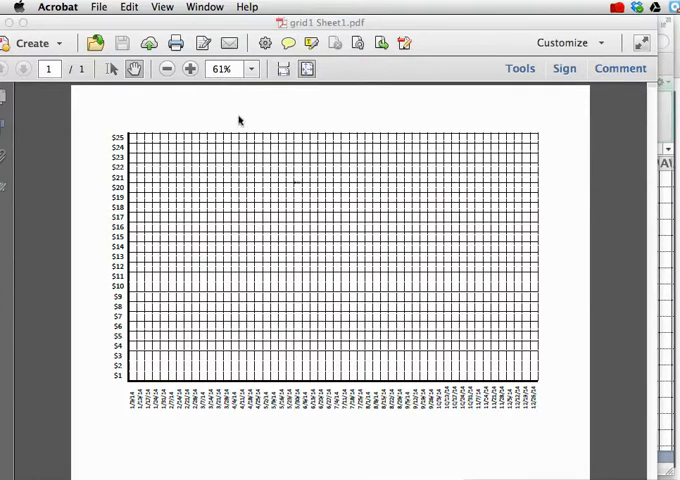
mouse_move(426, 293)
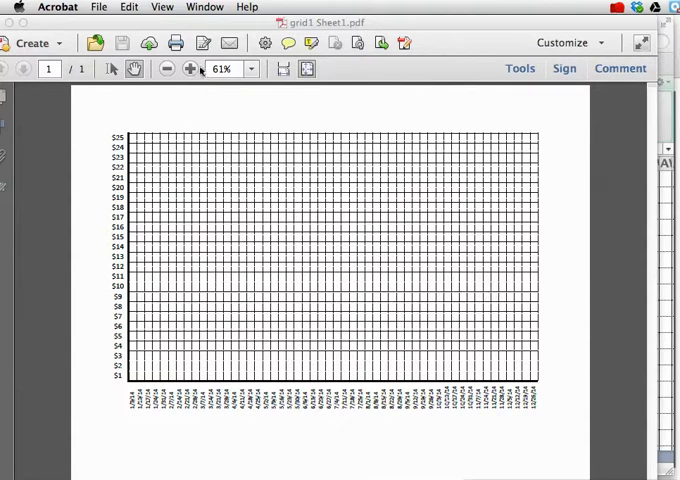
Step: Zoom the grid1 PDF to 150% and scroll through it to check the grid
left_click(190, 68)
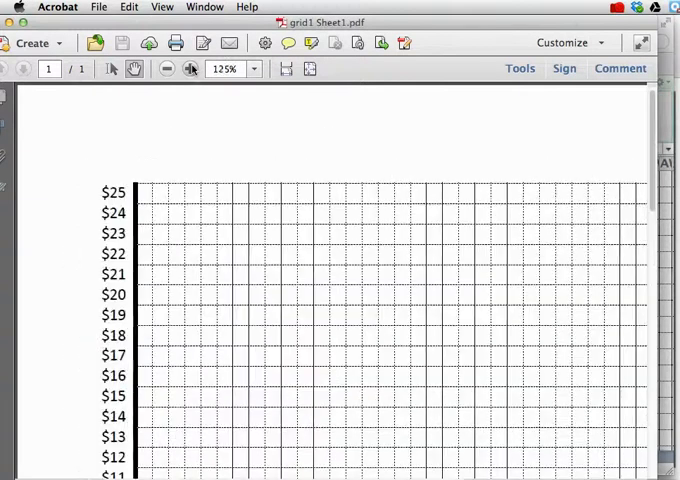
left_click(189, 69)
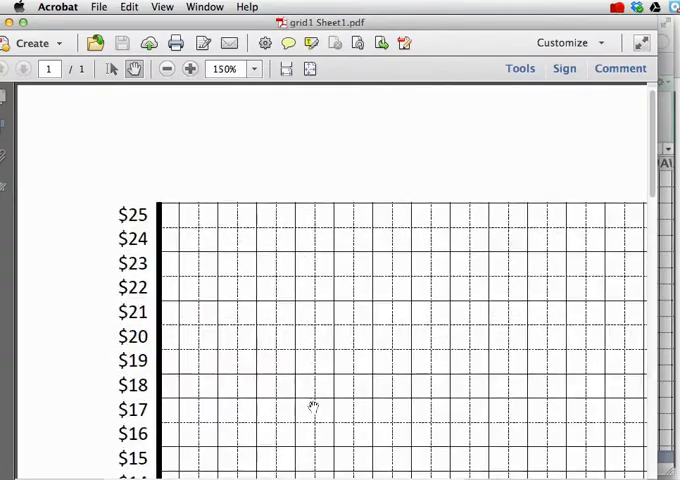
scroll("down", 3)
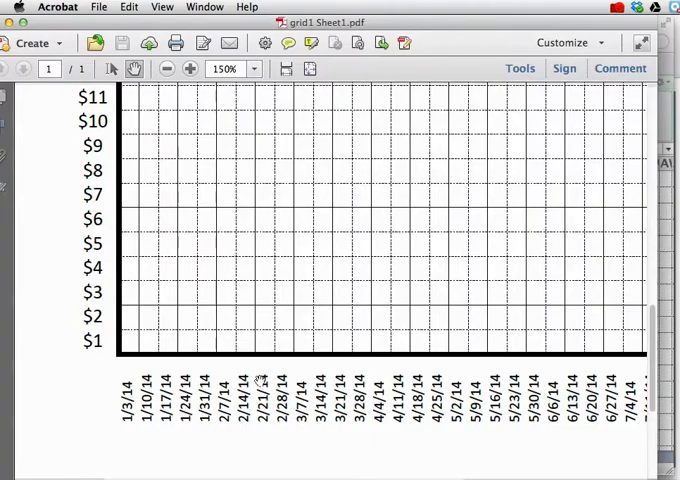
scroll("down", 3)
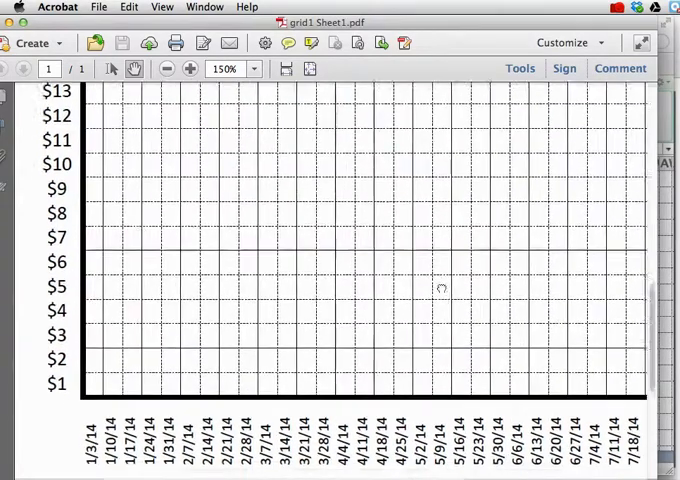
scroll("down", 3)
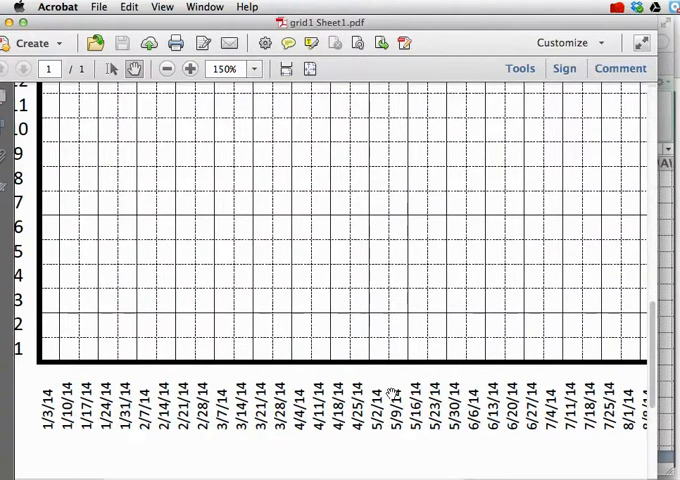
mouse_move(180, 352)
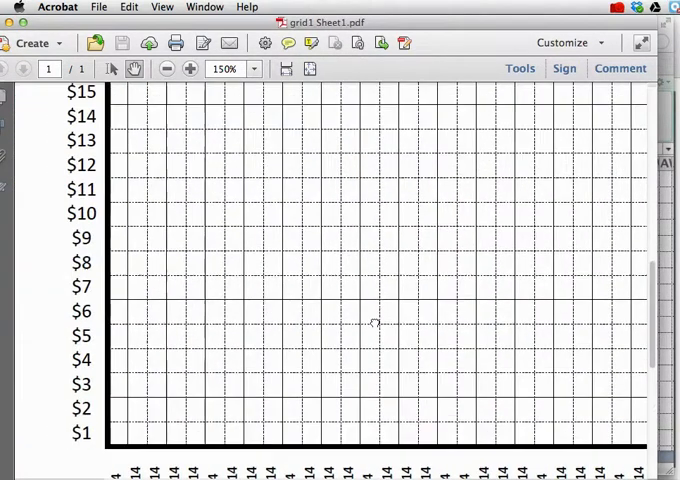
scroll("up", 3)
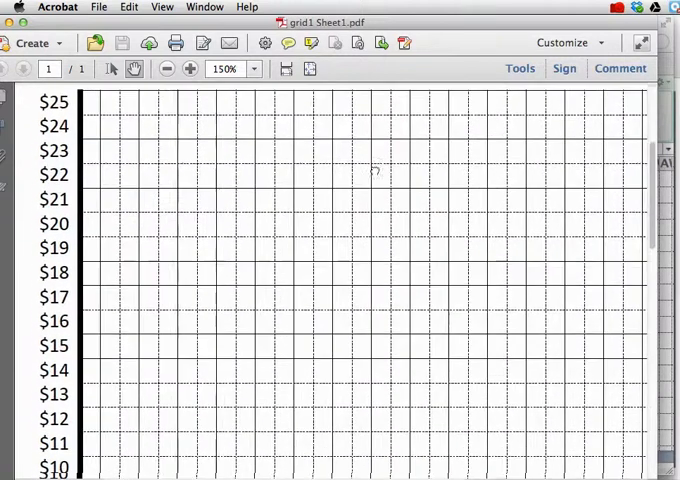
scroll("up", 3)
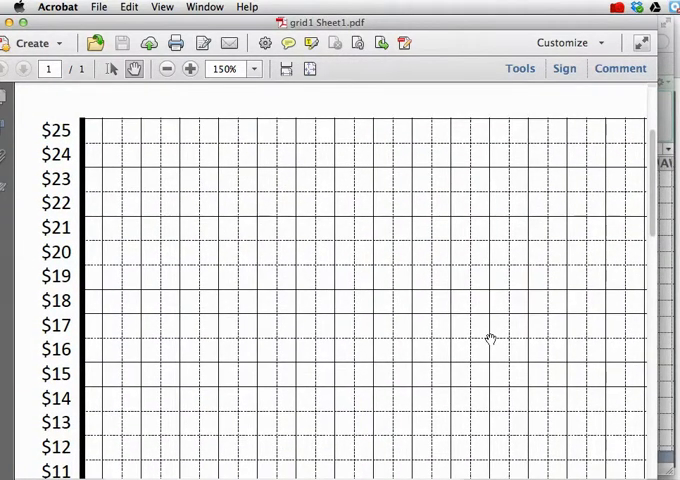
mouse_move(317, 334)
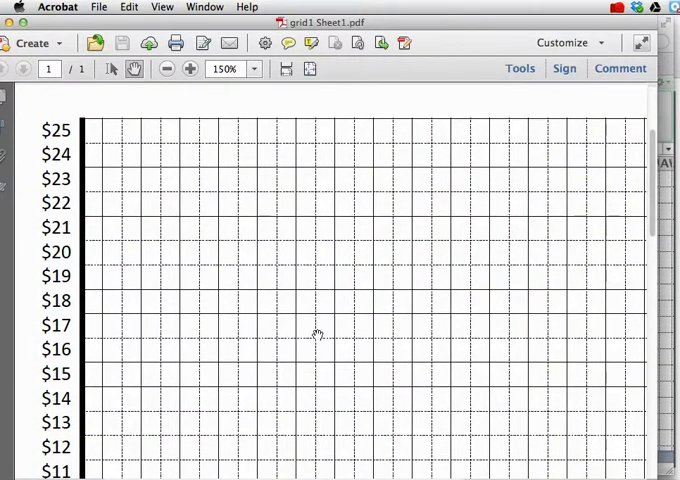